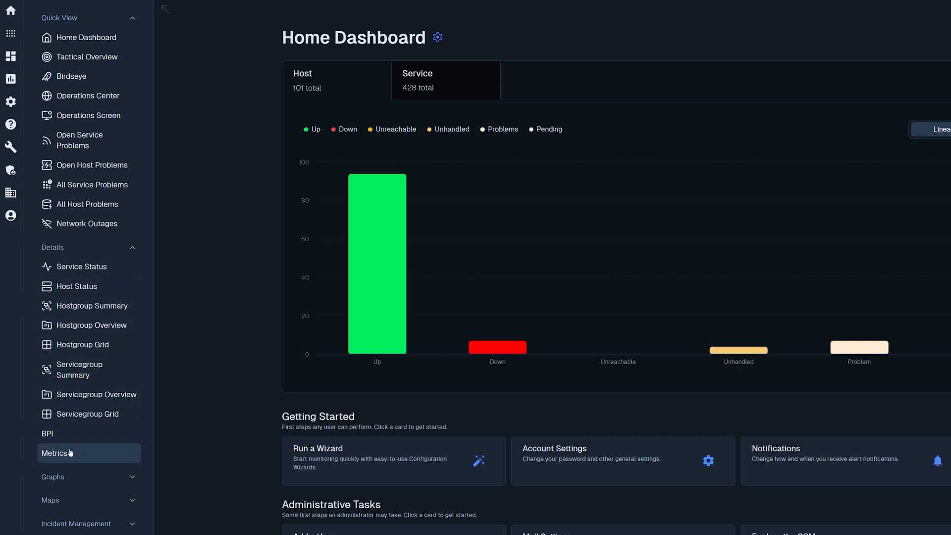
Bring up the Metrics Summary page listing Disk Usage per host from the sidebar
left_click(55, 453)
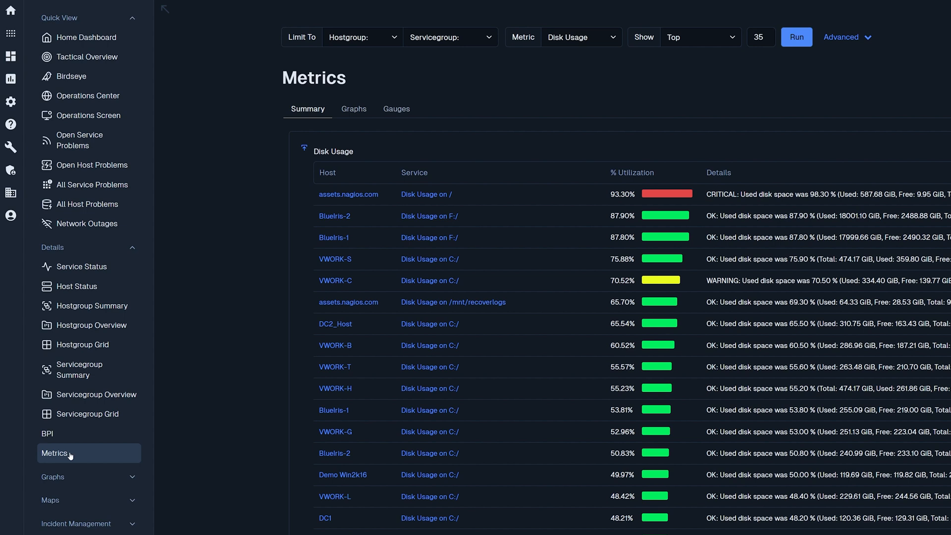
mouse_move(220, 329)
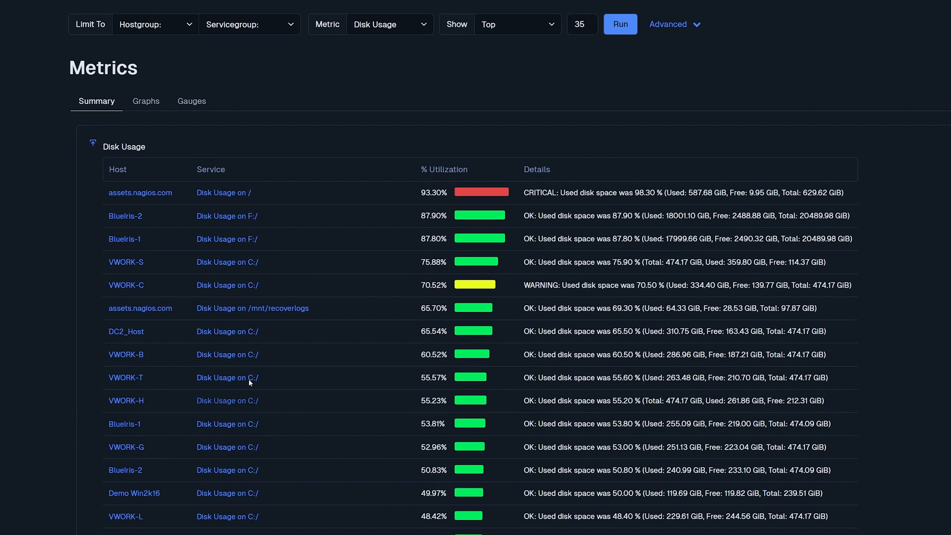
mouse_move(433, 202)
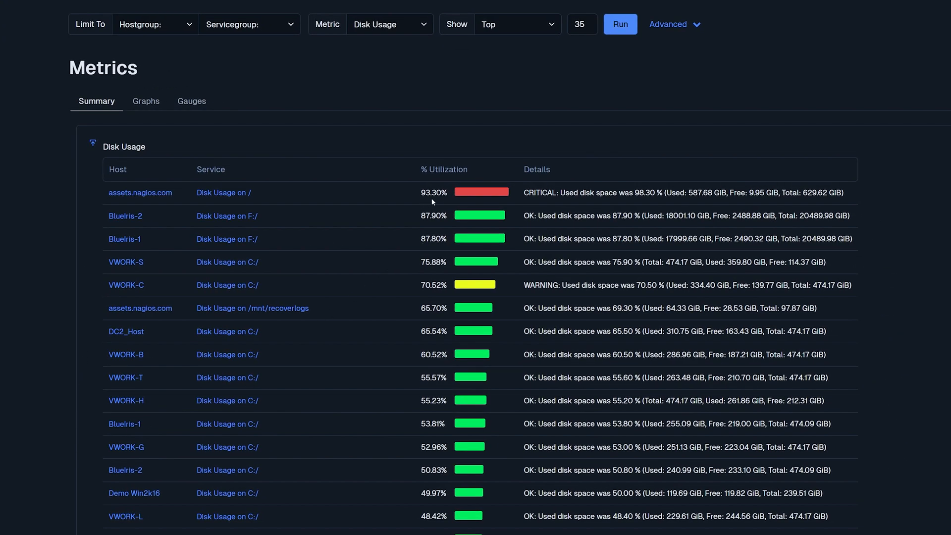
mouse_move(555, 204)
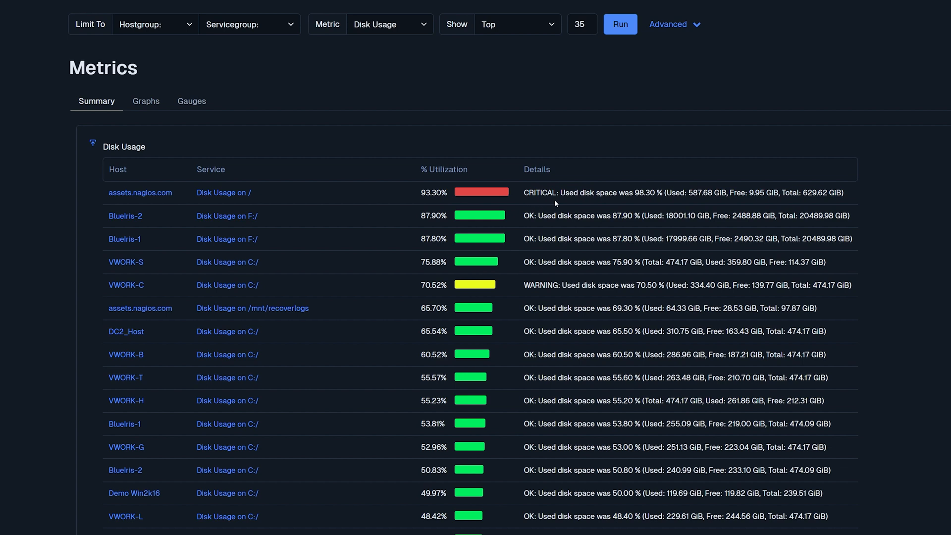
mouse_move(660, 208)
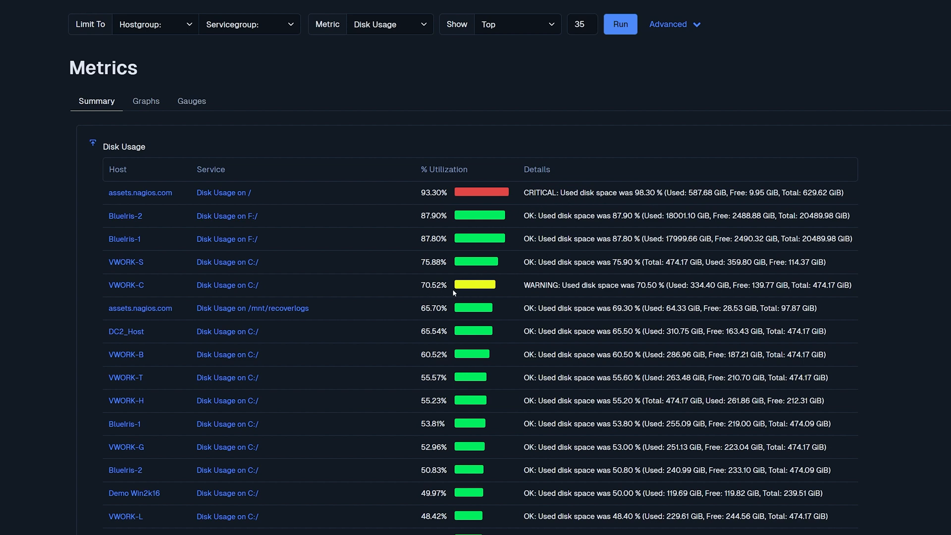
mouse_move(489, 295)
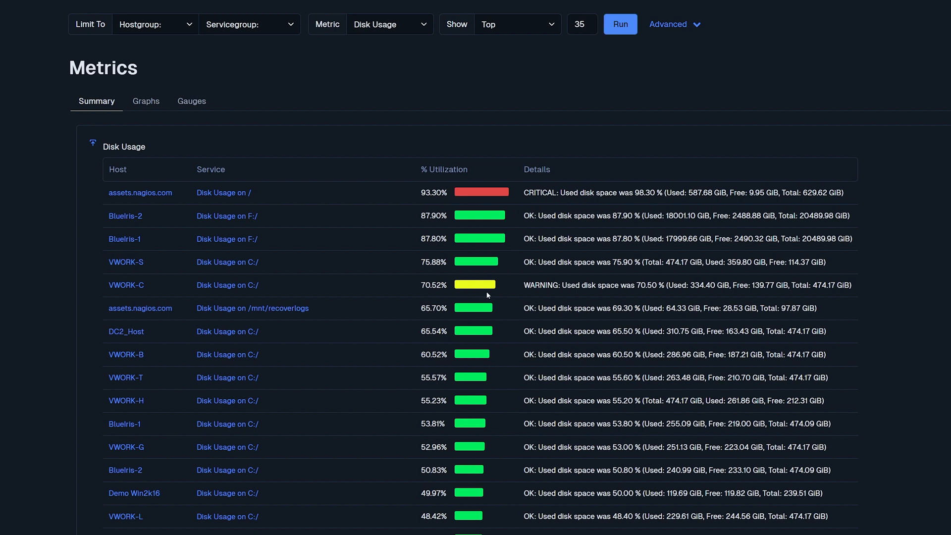
mouse_move(604, 297)
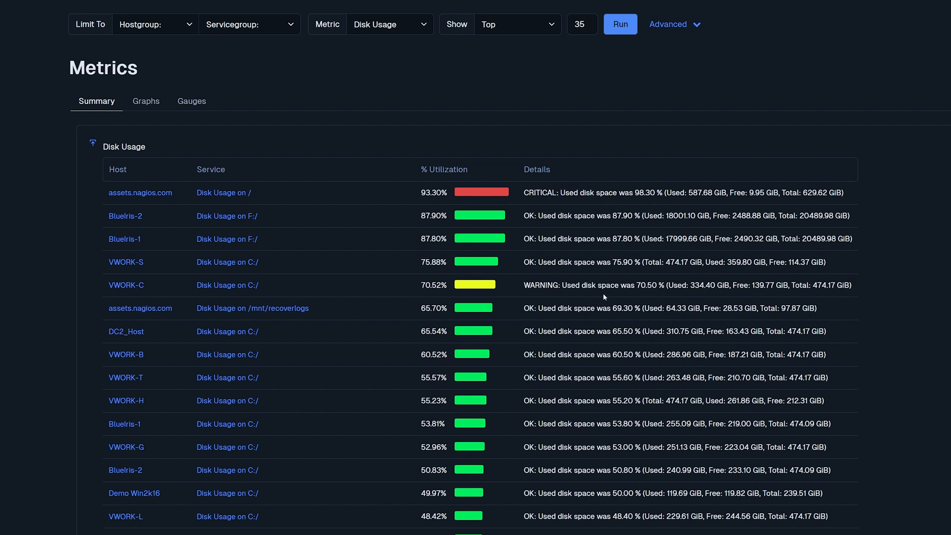
mouse_move(581, 285)
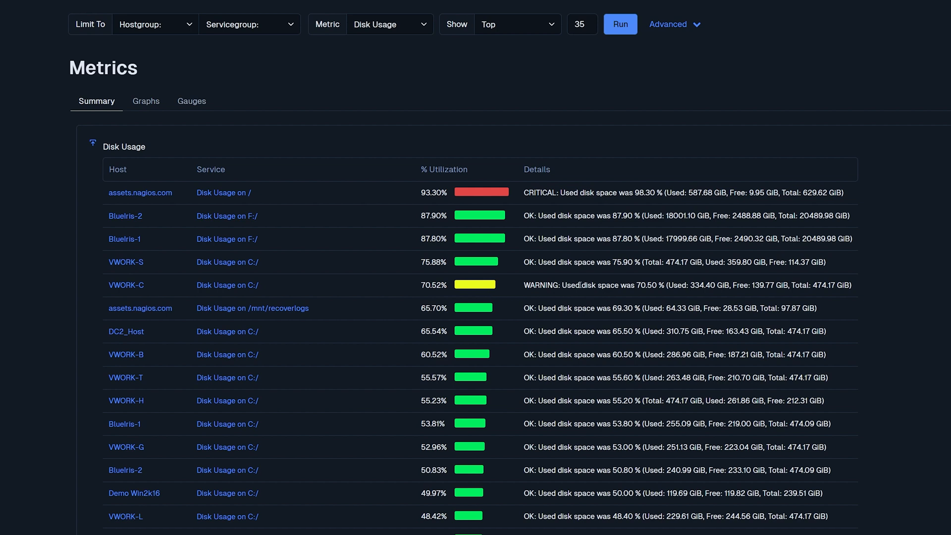
mouse_move(146, 107)
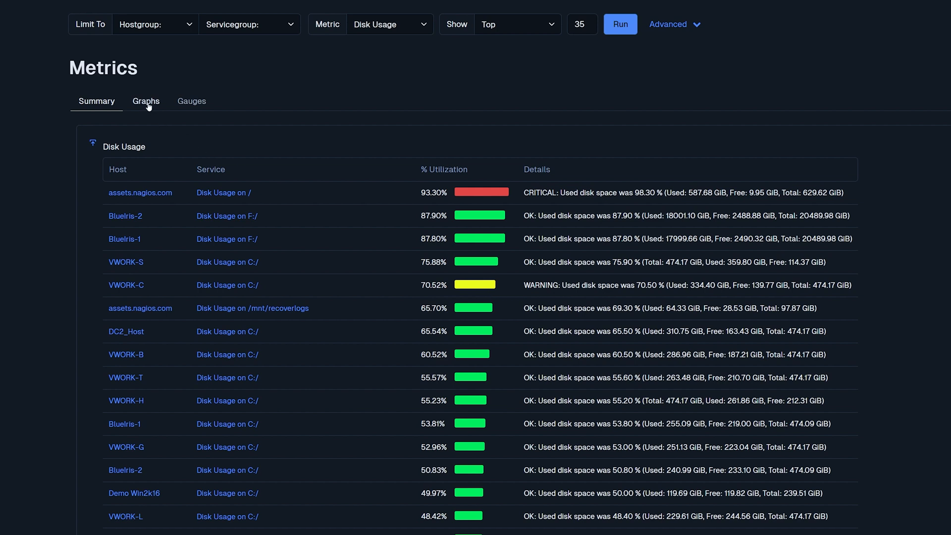
Switch the disk-usage metrics to Graphs view and rerun the query for the last 4 hours
left_click(145, 101)
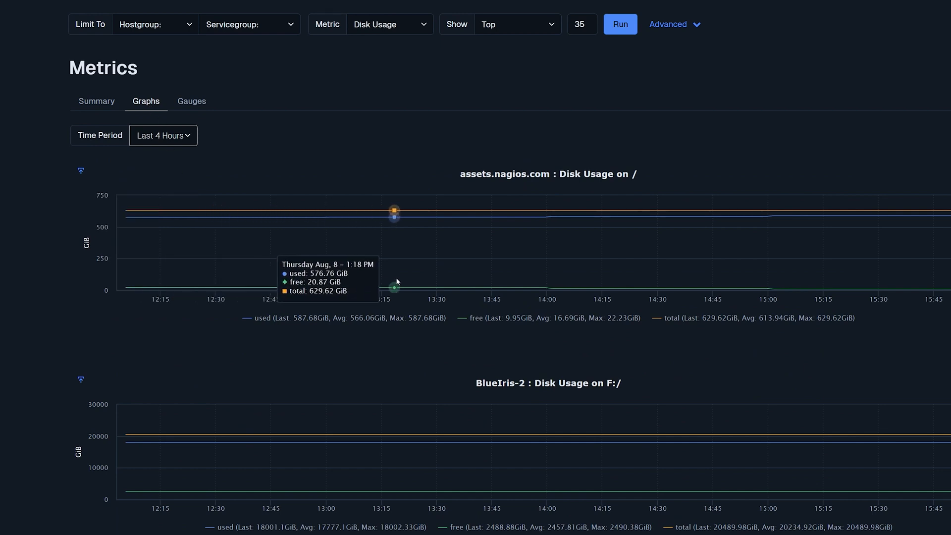
scroll("down", 3)
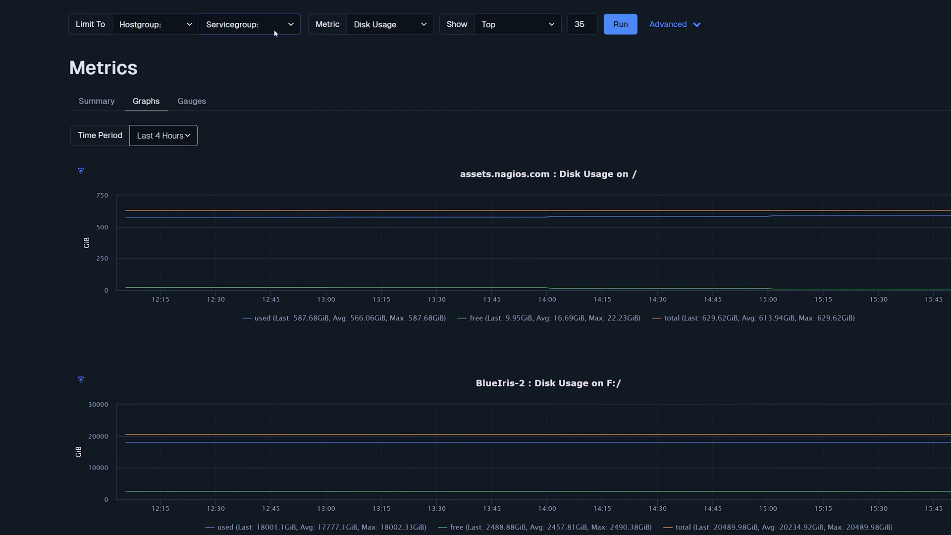
mouse_move(669, 24)
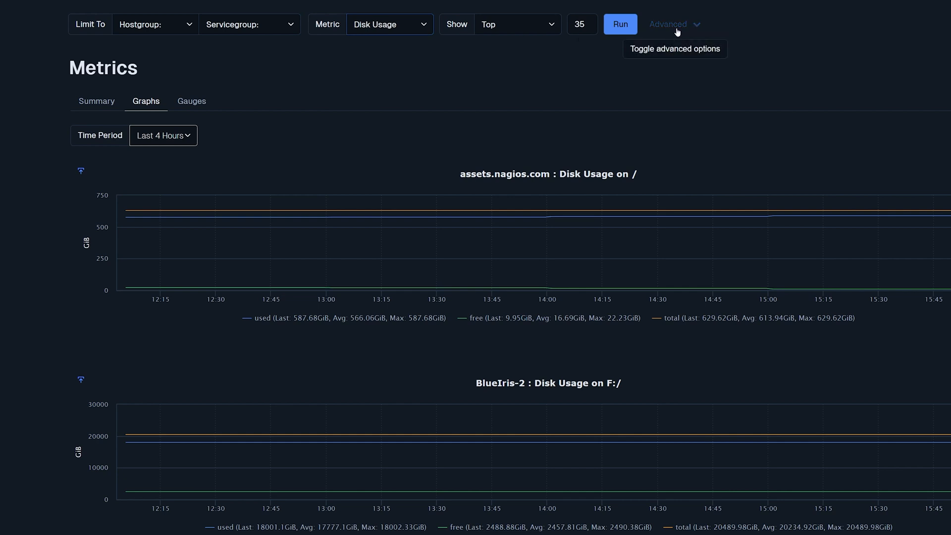
left_click(162, 136)
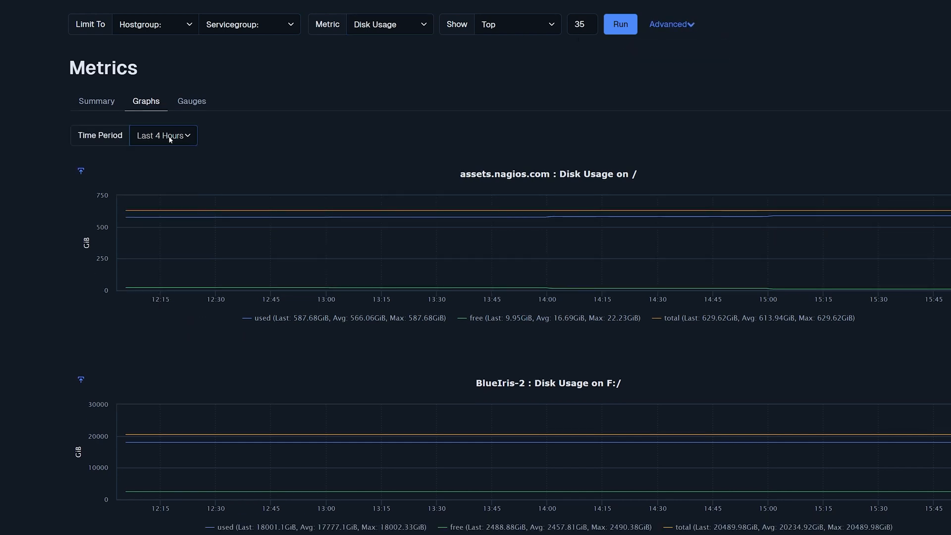
left_click(619, 24)
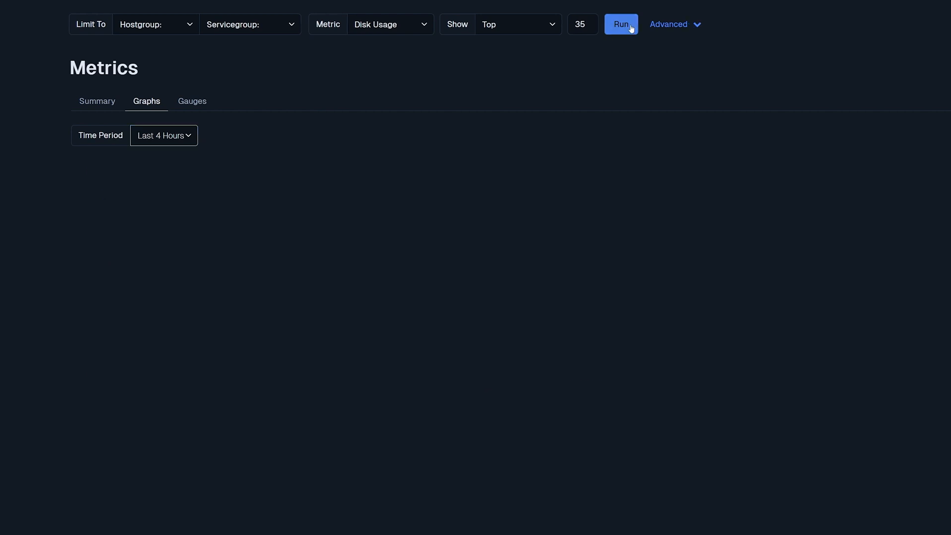
left_click(620, 24)
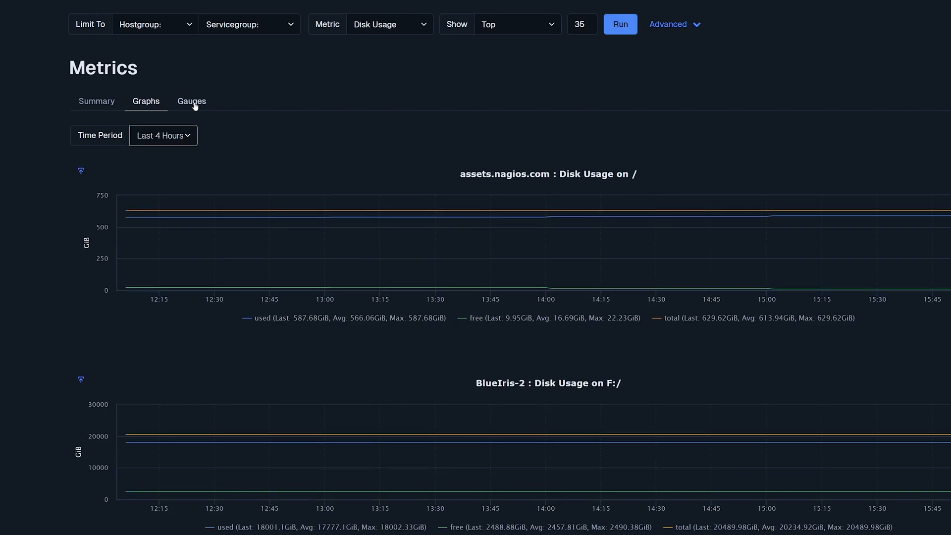
Switch to the Gauges view of disk usage and dismiss the Add to Dashboard prompt
left_click(192, 101)
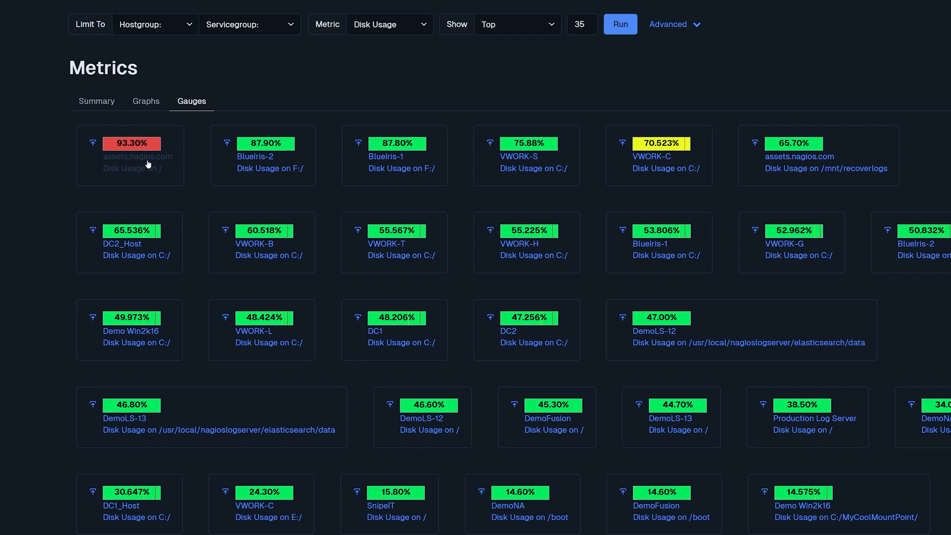
mouse_move(273, 167)
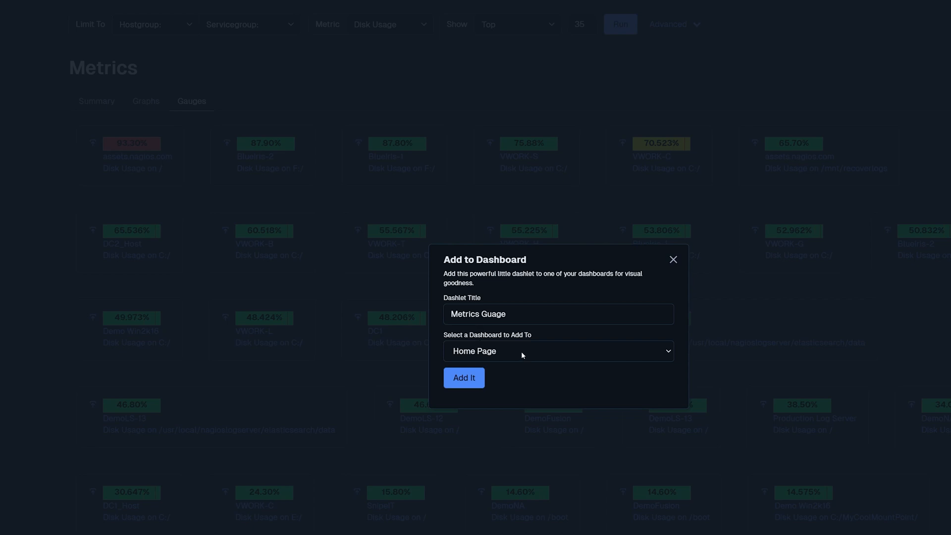
mouse_move(672, 267)
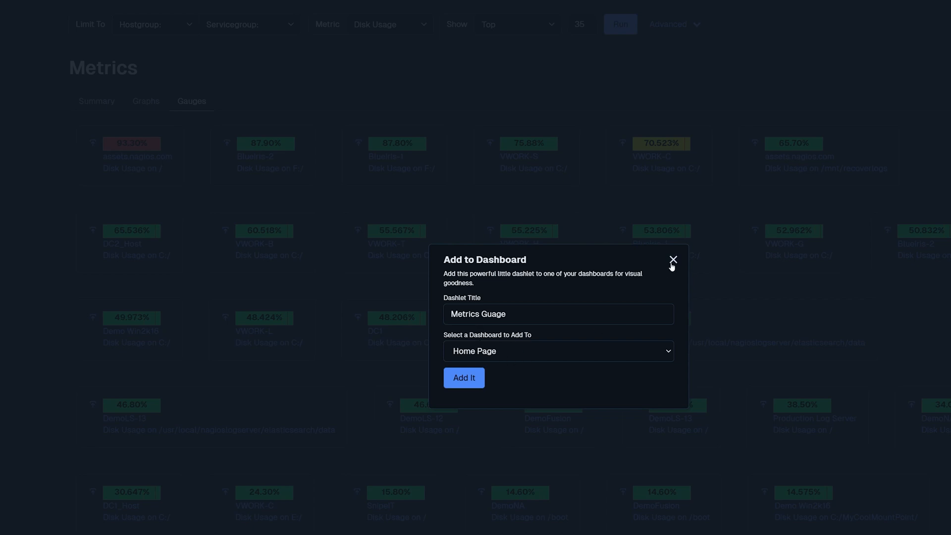
left_click(673, 259)
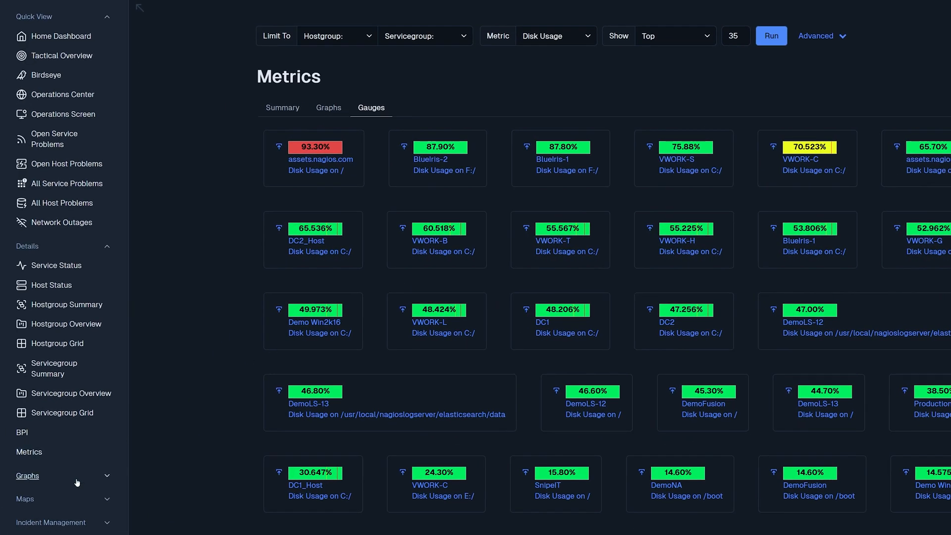
Filter the Performance Graphs page to host VWORK-B and refresh its week of graphs
left_click(28, 475)
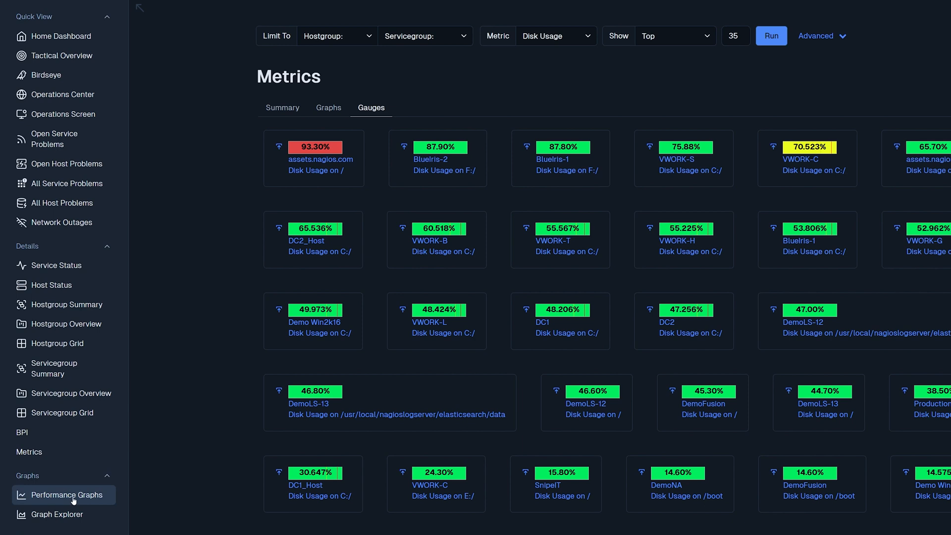
left_click(64, 496)
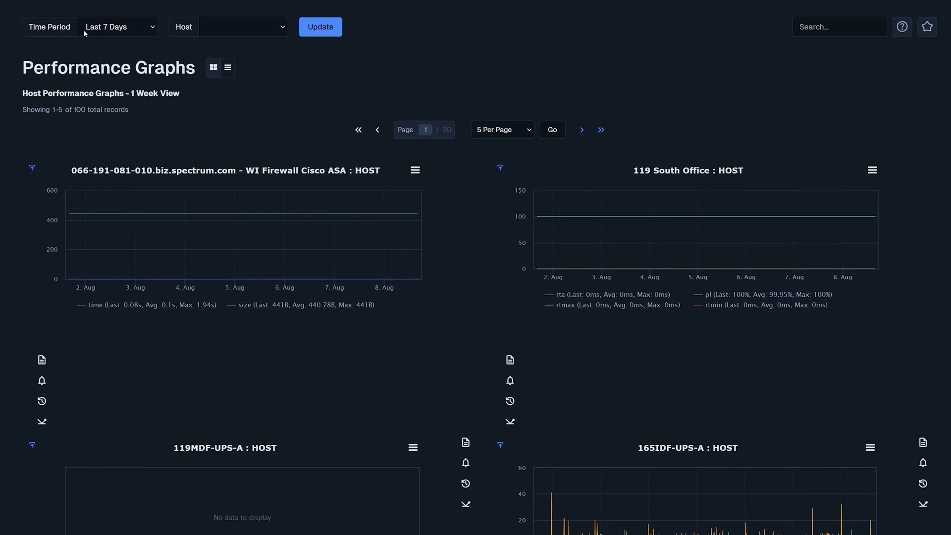
left_click(118, 26)
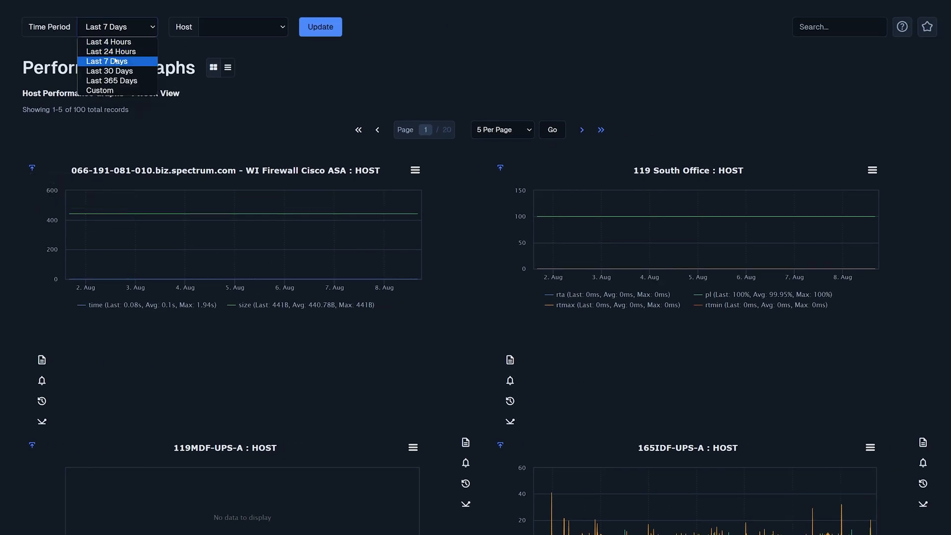
left_click(242, 26)
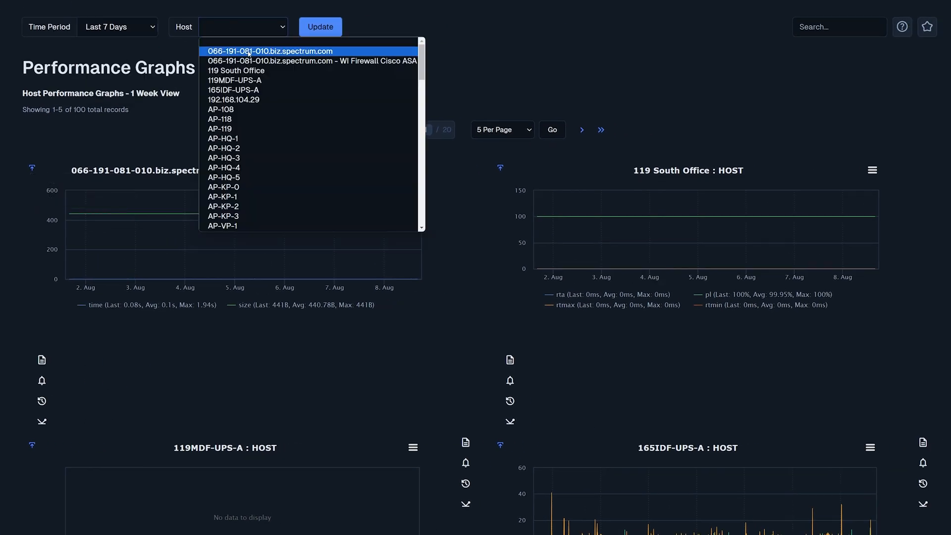
scroll("down", 3)
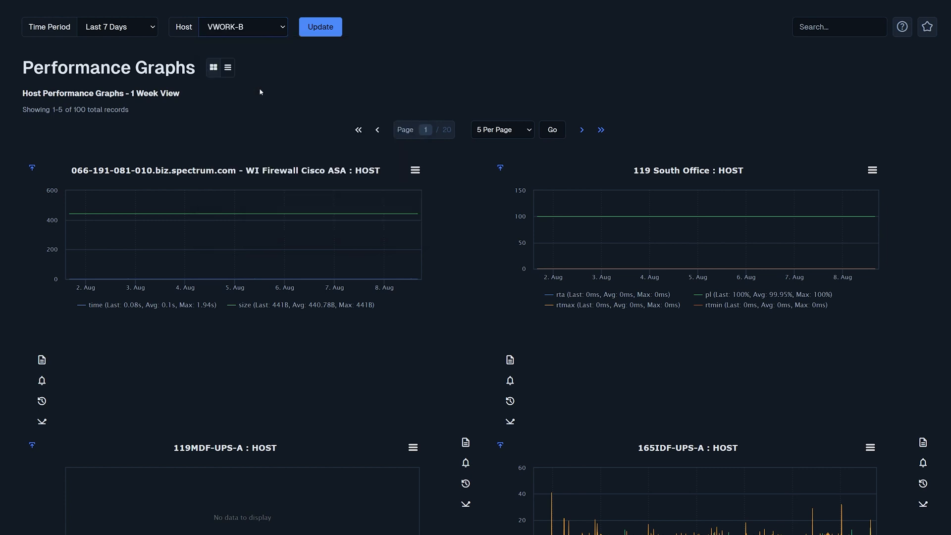
left_click(320, 27)
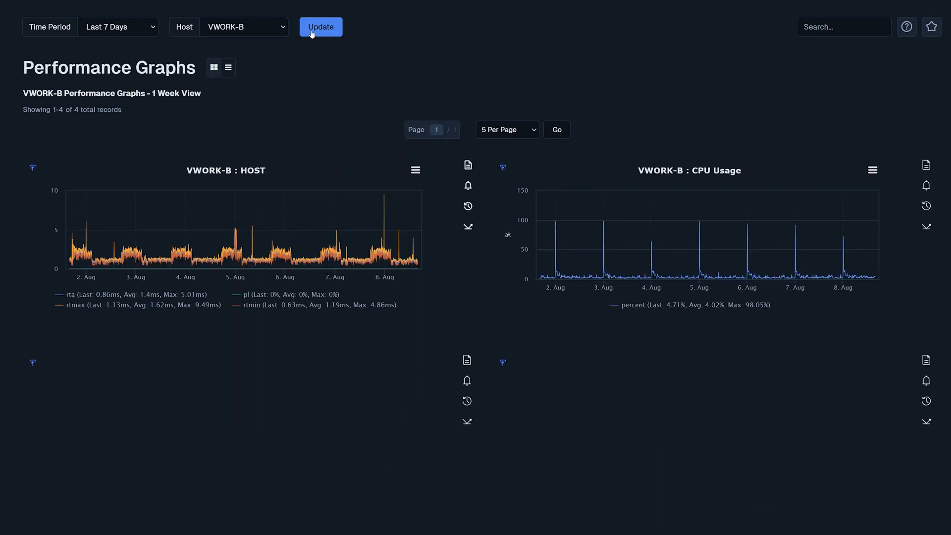
left_click(320, 27)
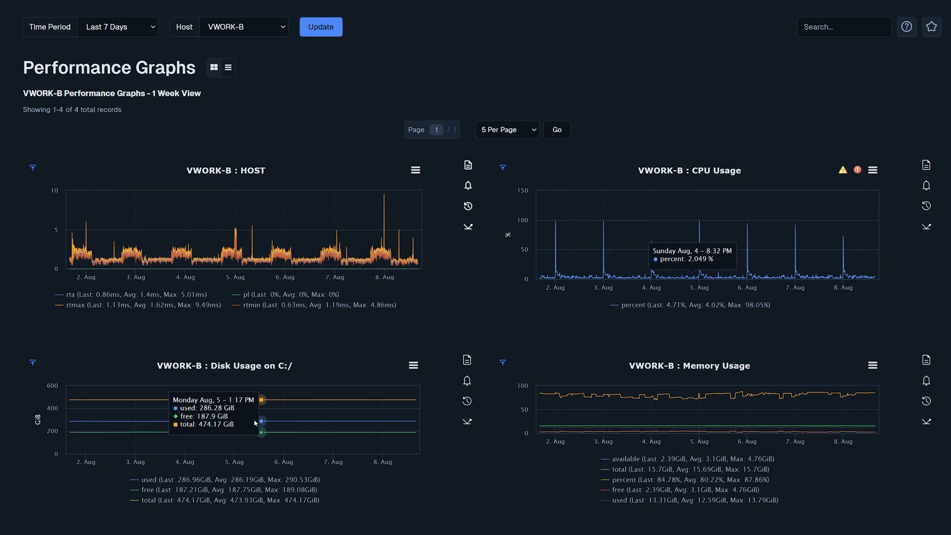
mouse_move(763, 411)
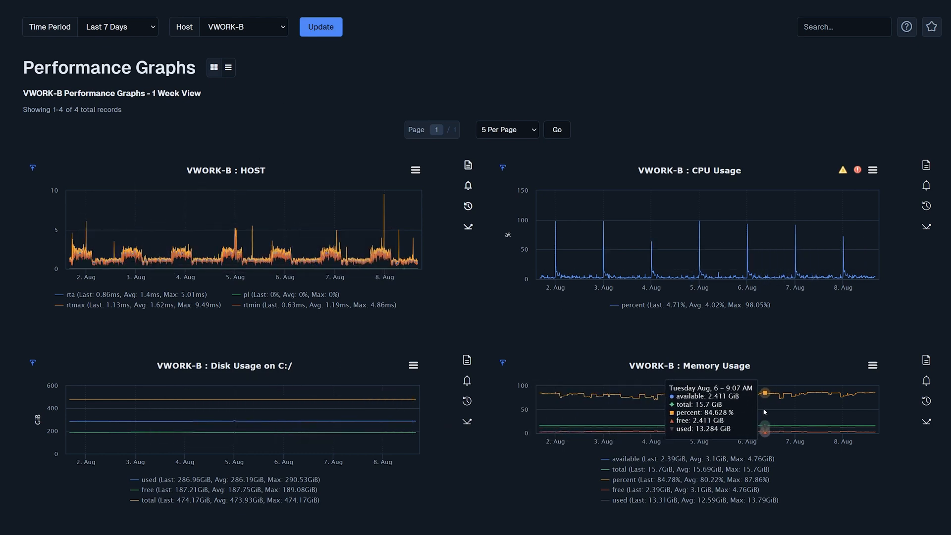
mouse_move(239, 234)
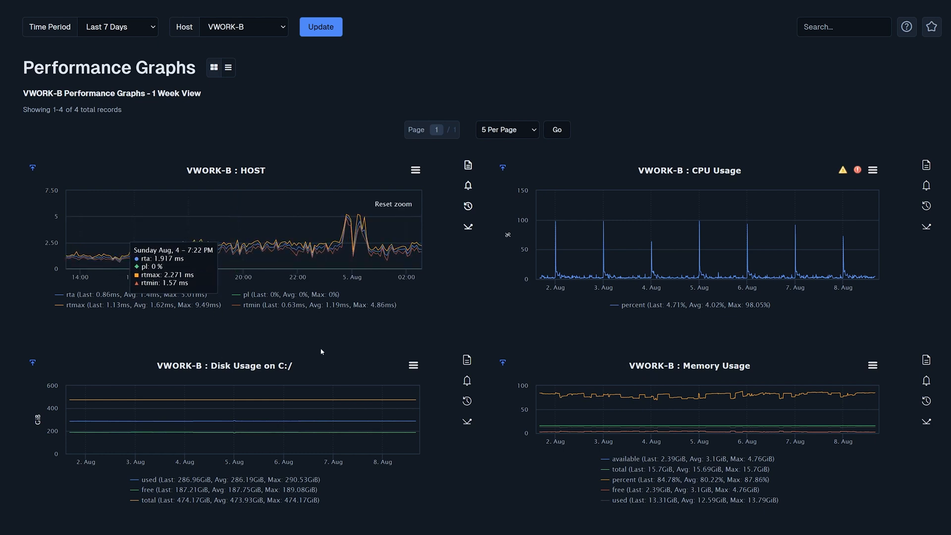
mouse_move(362, 246)
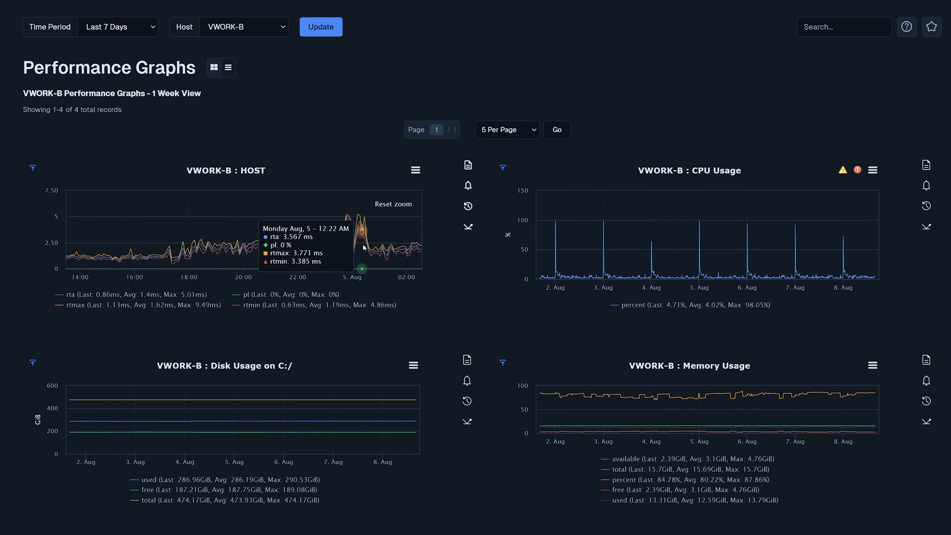
Go to the Graph Explorer from the site navigation
left_click(11, 17)
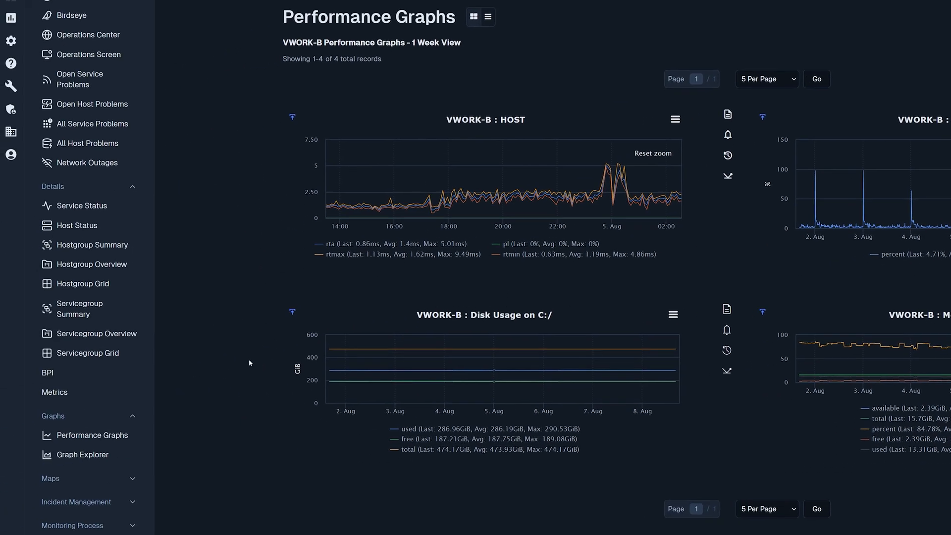
left_click(86, 454)
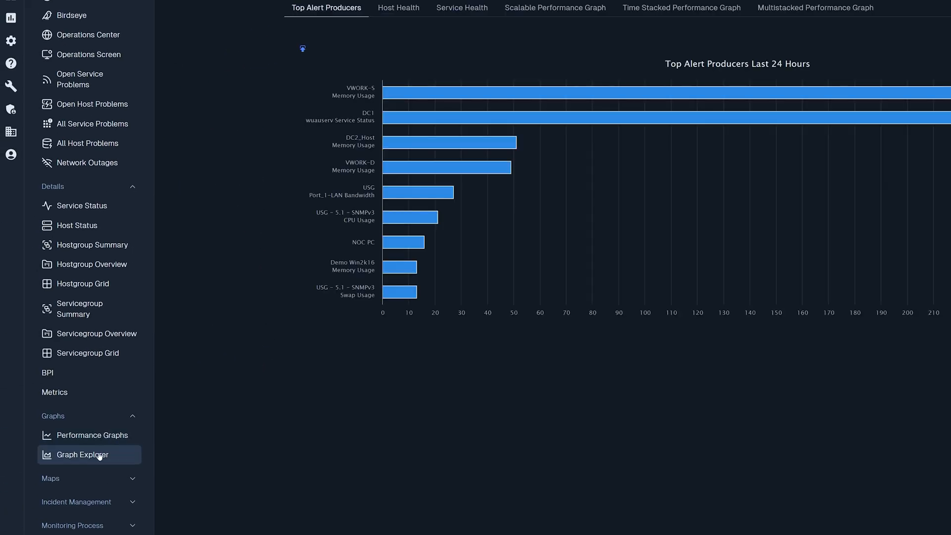
Review the Top Alert Producers chart's export options, then show the Host Health pie chart
left_click(80, 454)
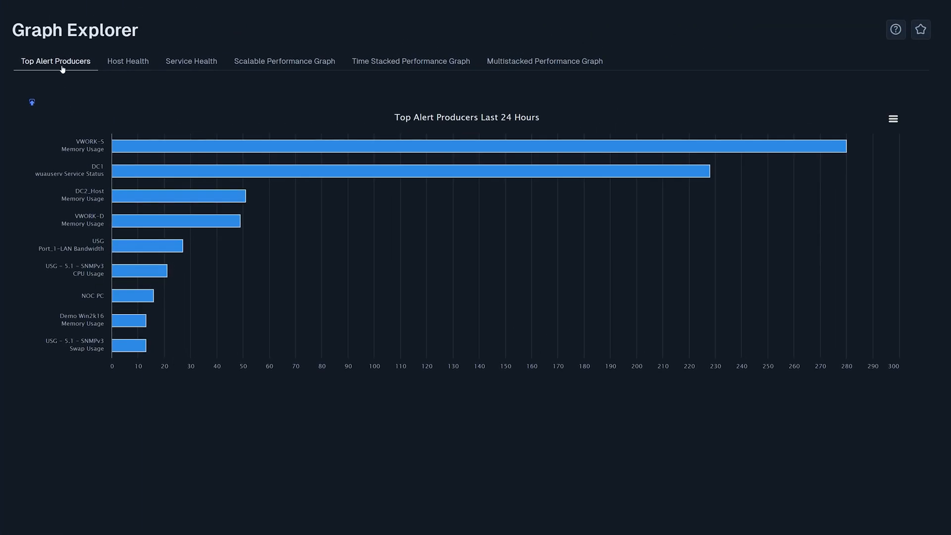
mouse_move(133, 150)
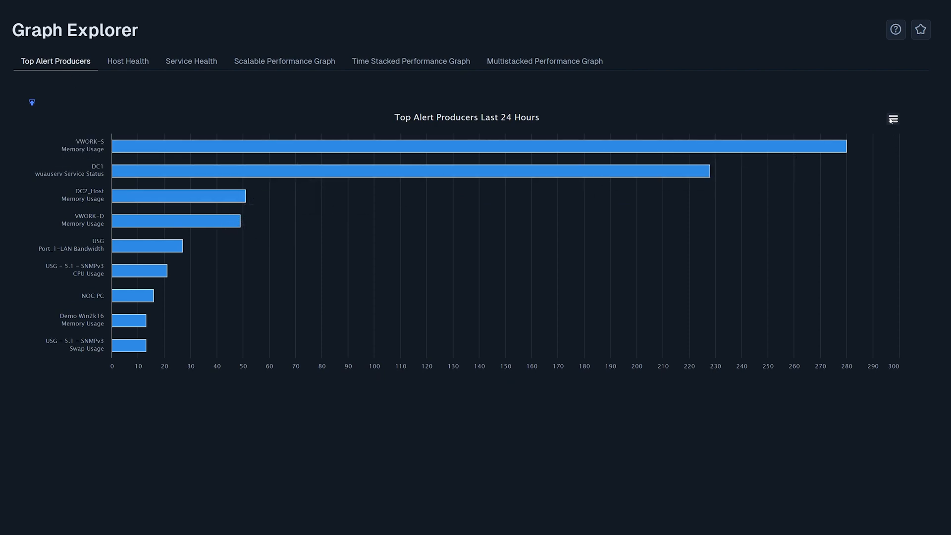
left_click(892, 119)
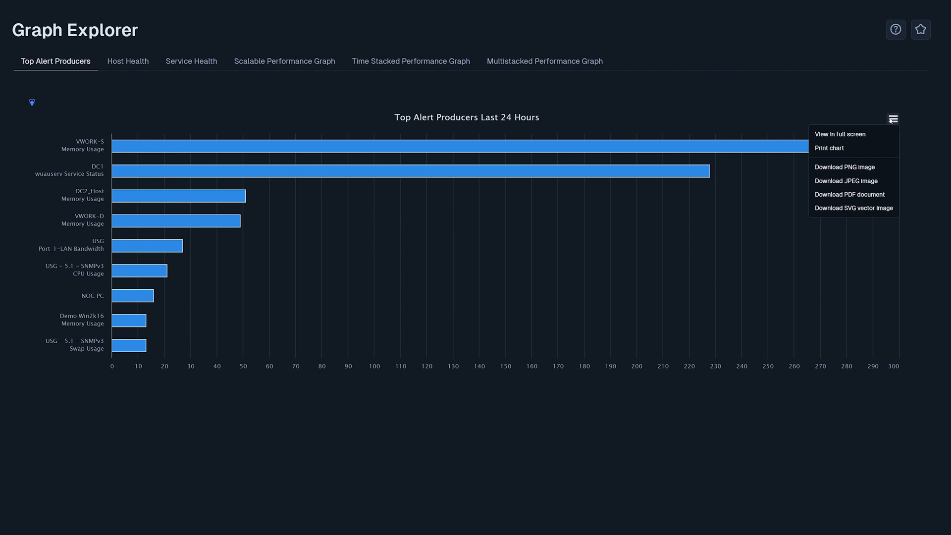
mouse_move(853, 208)
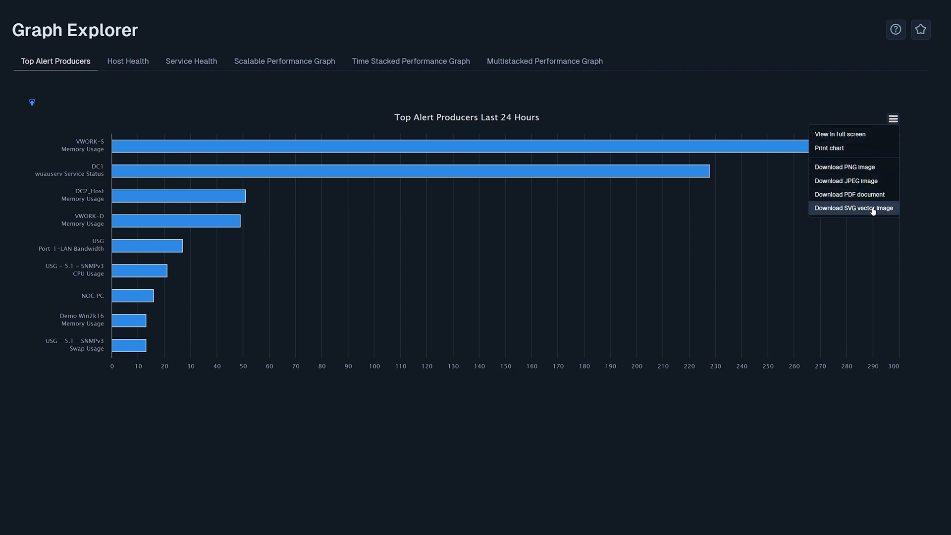
left_click(127, 60)
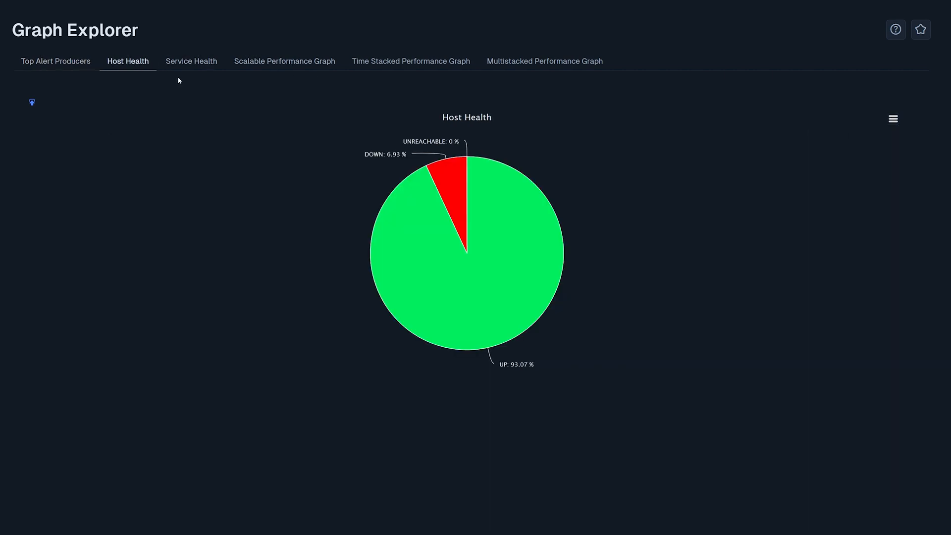
Show the Service Health pie chart with OK, warning, critical and unknown shares
left_click(190, 61)
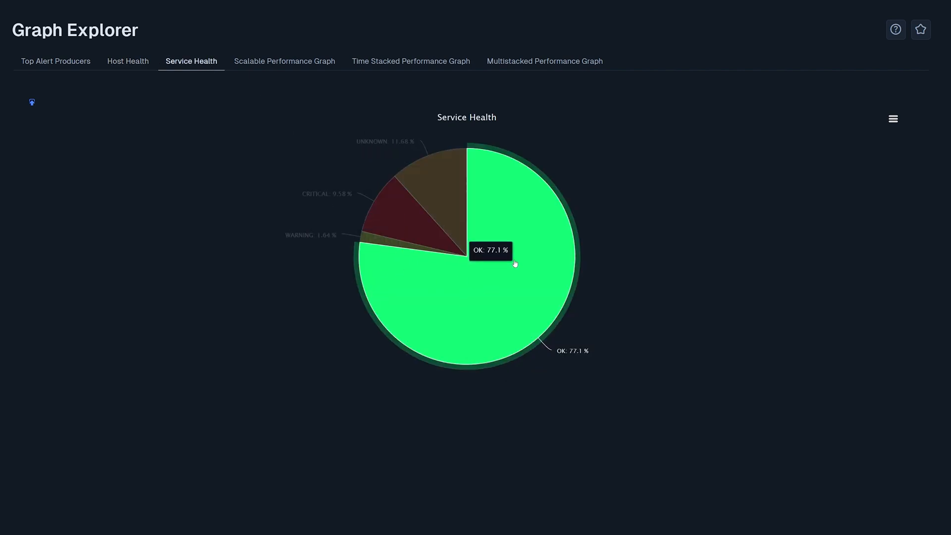
mouse_move(450, 188)
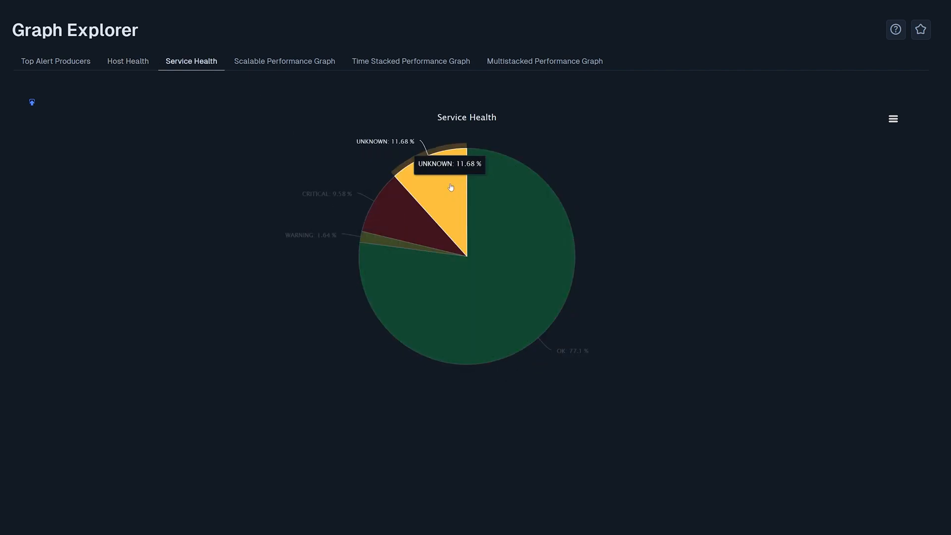
mouse_move(292, 72)
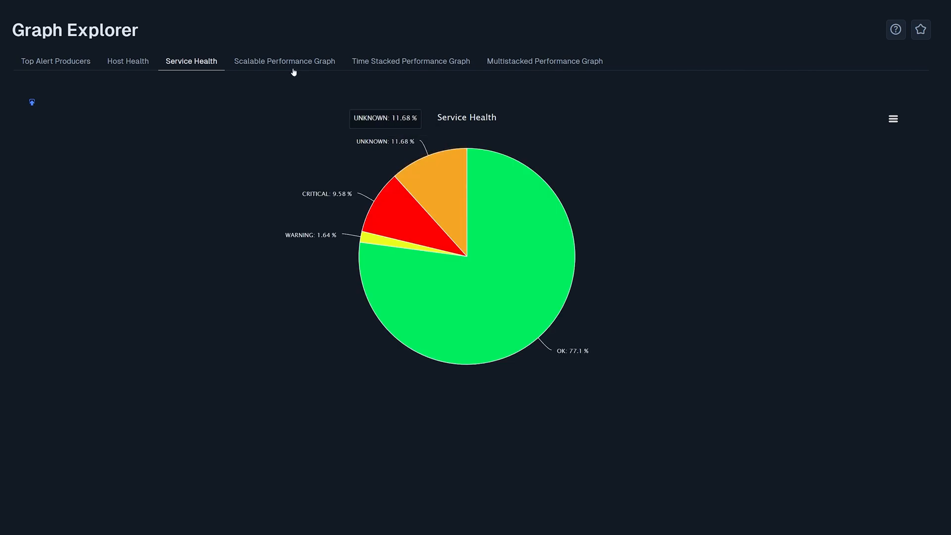
Build a scalable performance graph of VWORK-B CPU Usage over the last 7 days
left_click(284, 60)
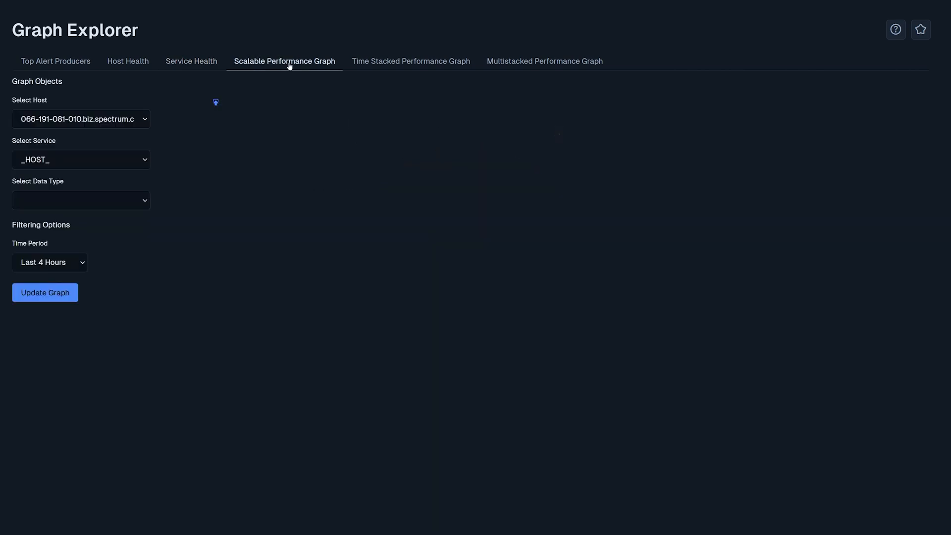
left_click(80, 118)
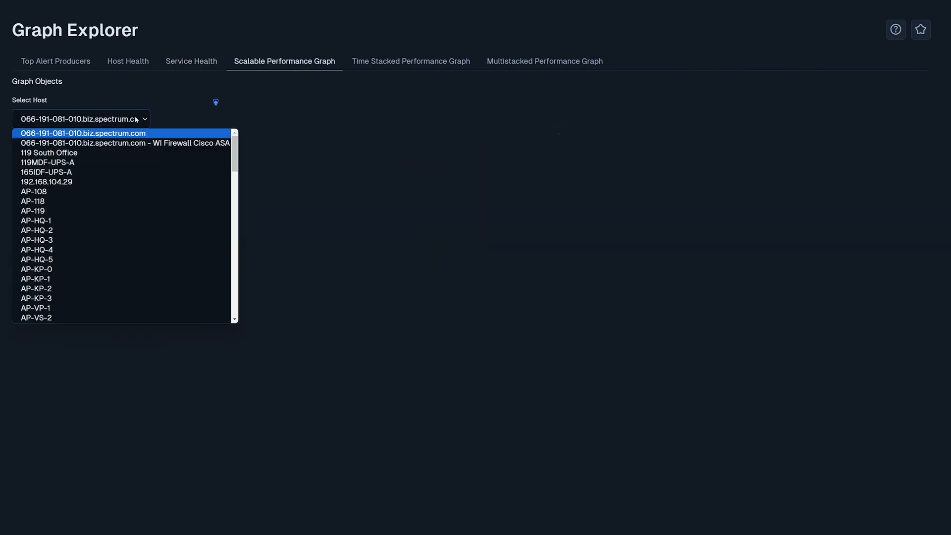
scroll("down", 3)
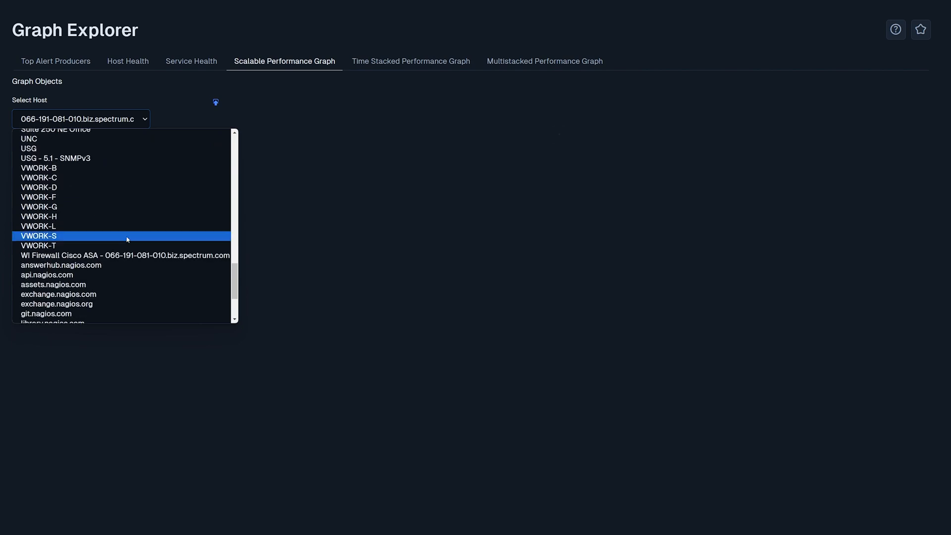
left_click(39, 169)
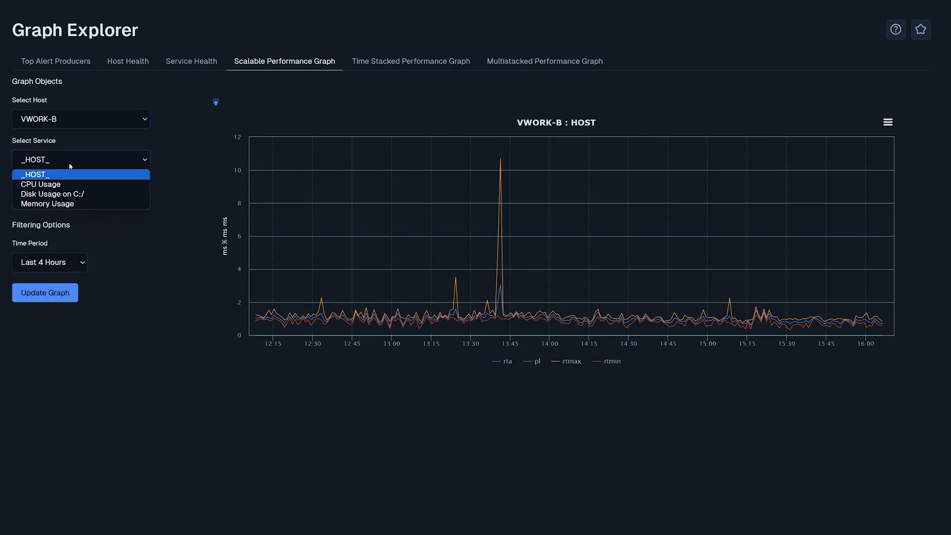
left_click(40, 185)
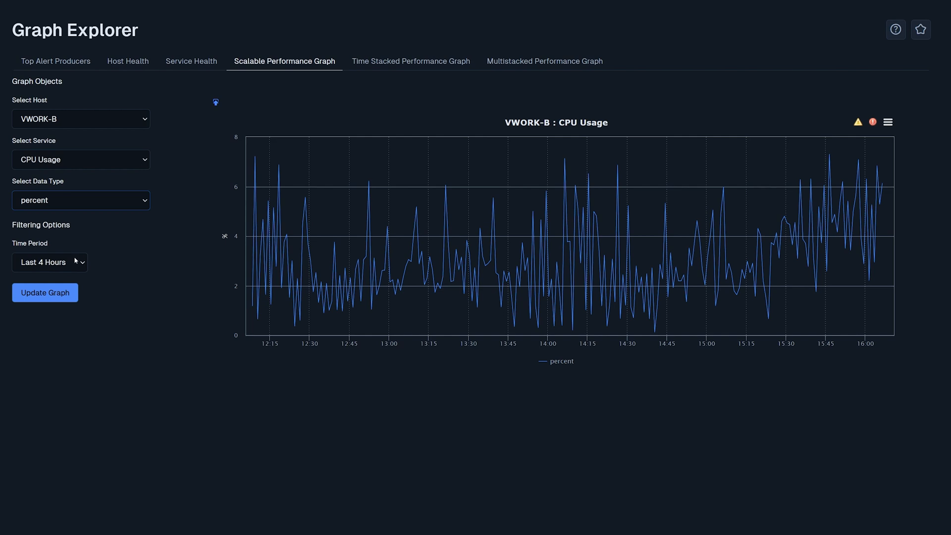
left_click(50, 262)
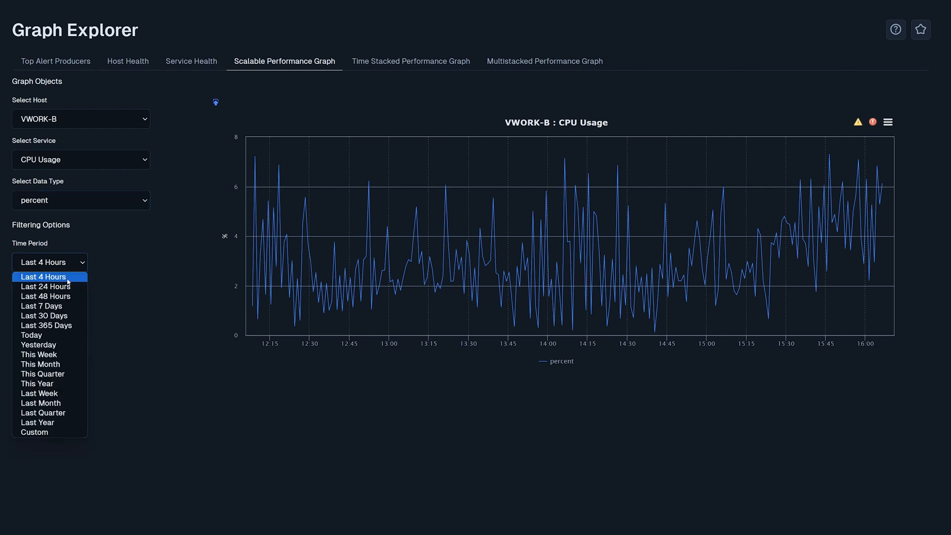
left_click(42, 306)
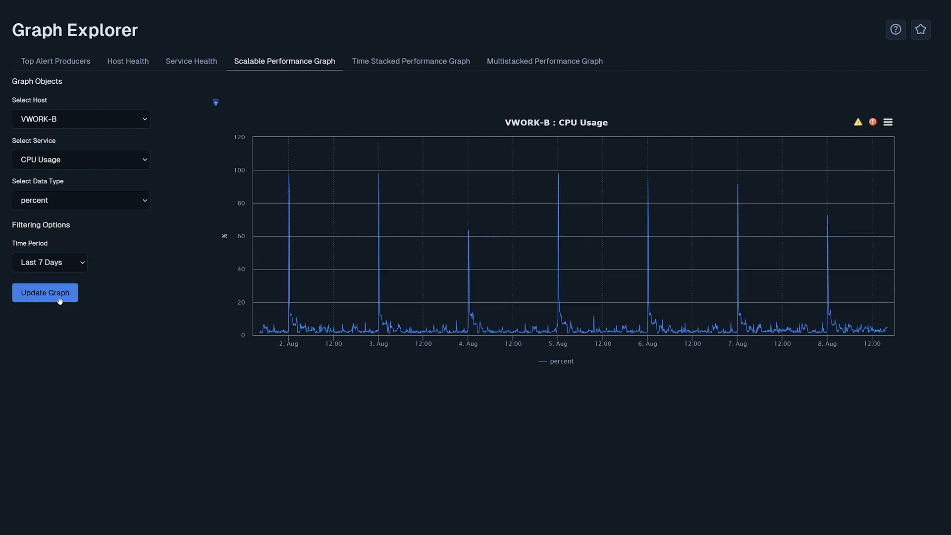
mouse_move(457, 325)
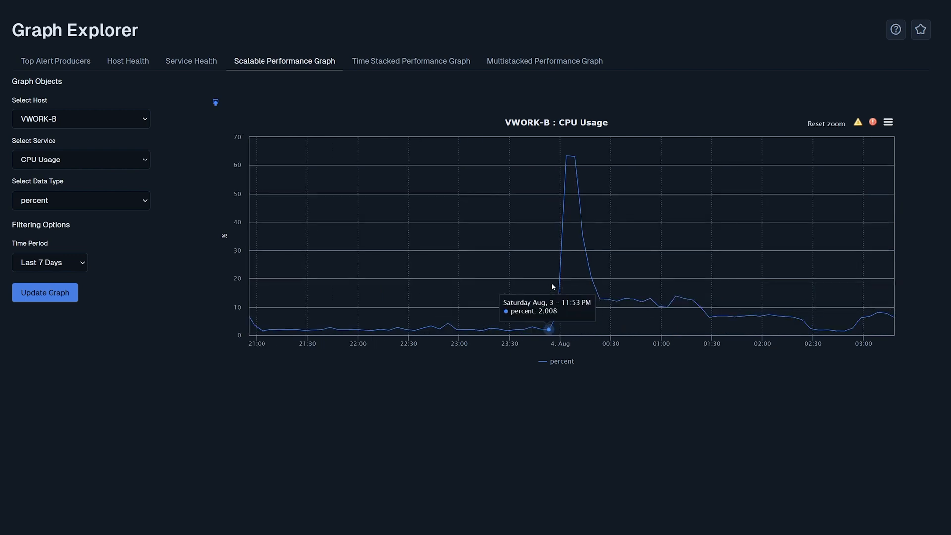
mouse_move(588, 266)
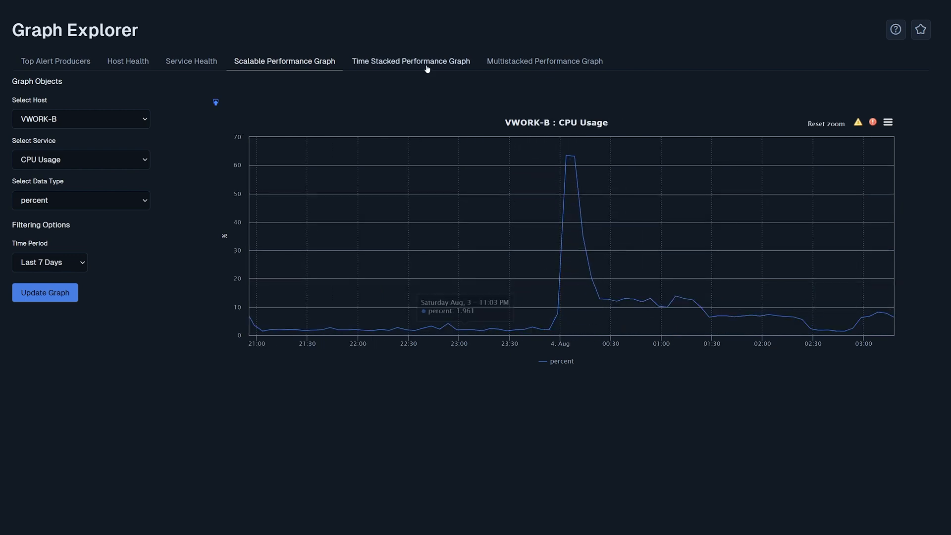
Plot VWORK-B CPU Usage as a time-stacked graph with a Last 3 Months time frame
left_click(410, 60)
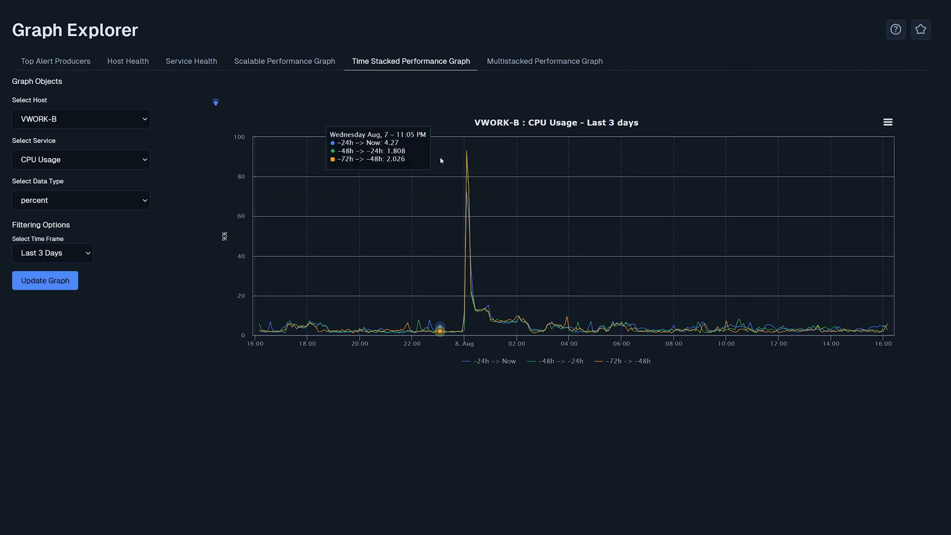
mouse_move(559, 362)
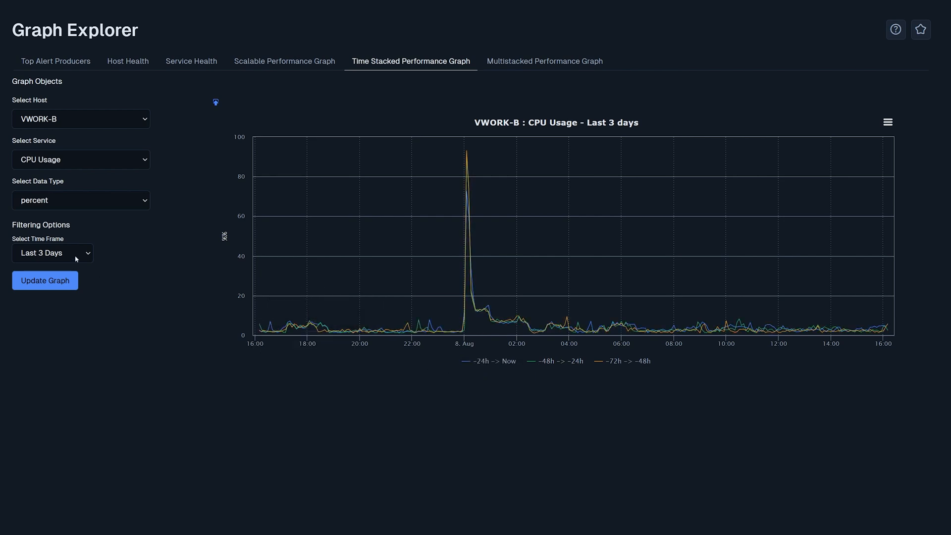
left_click(53, 253)
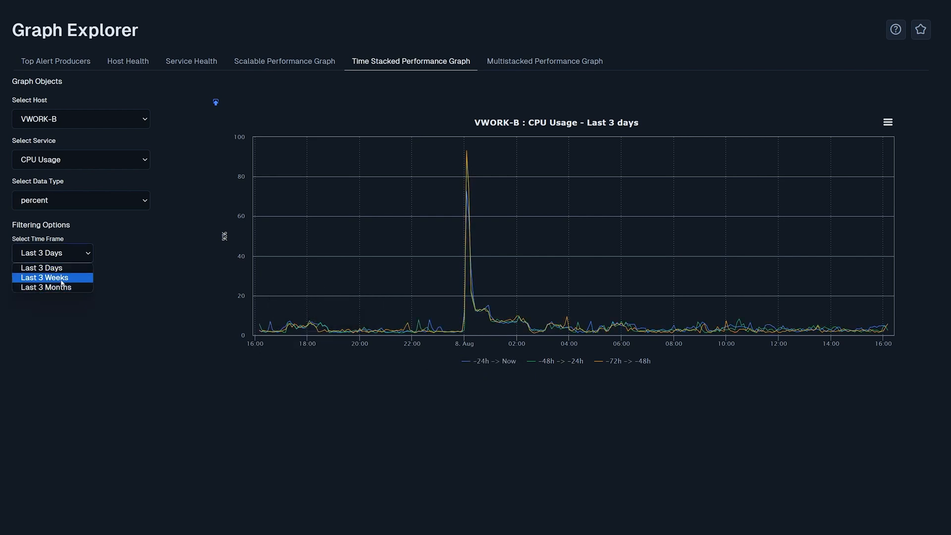
left_click(47, 288)
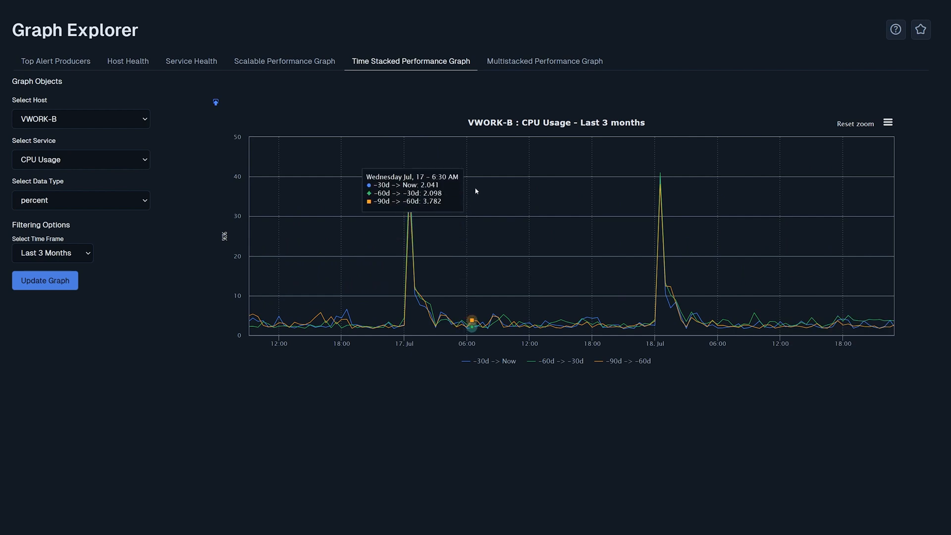
Start a multistacked graph with HOST rta series for VWORK-B, C and D, removing the packet loss series
left_click(544, 60)
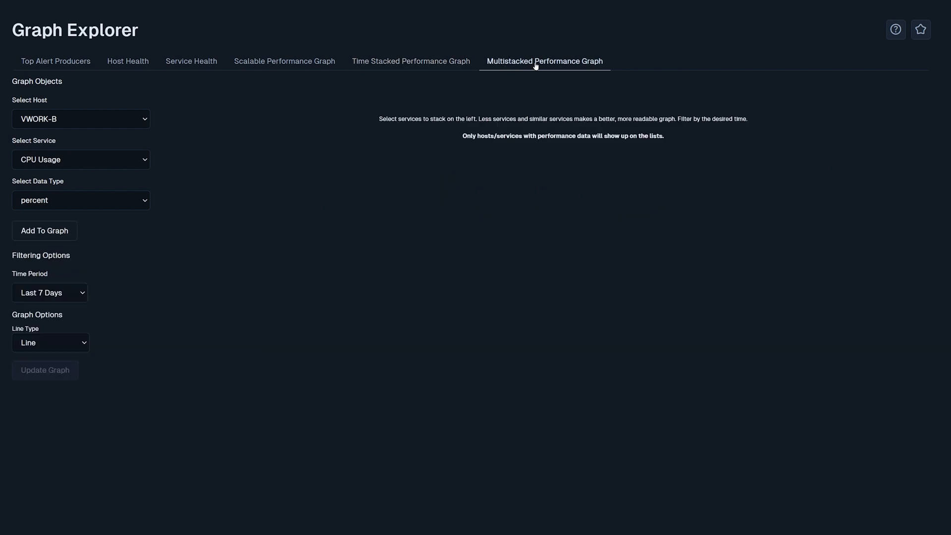
mouse_move(204, 159)
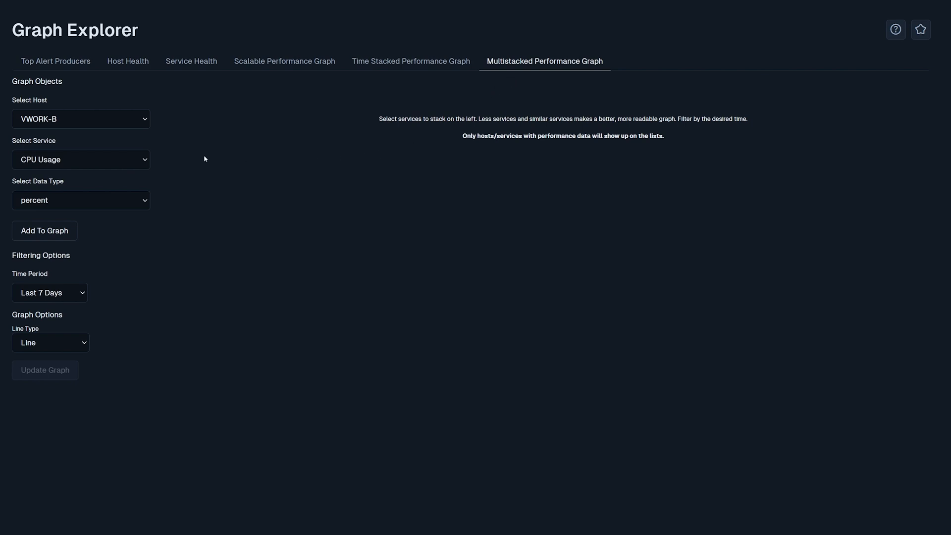
left_click(44, 231)
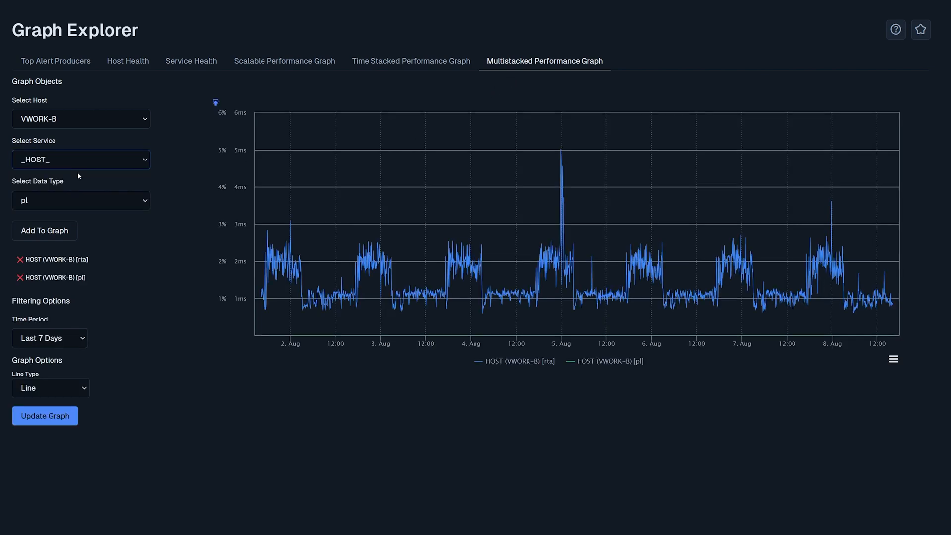
left_click(80, 201)
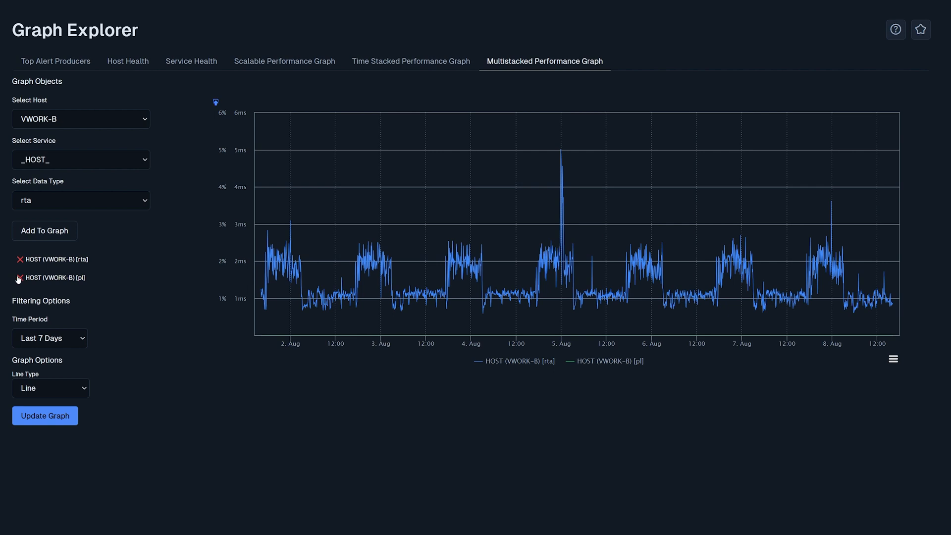
left_click(81, 118)
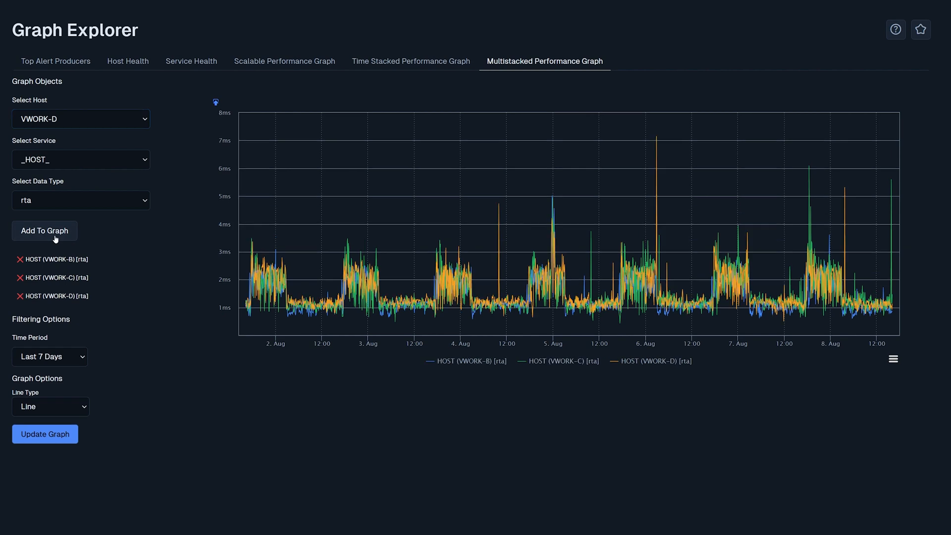
mouse_move(280, 307)
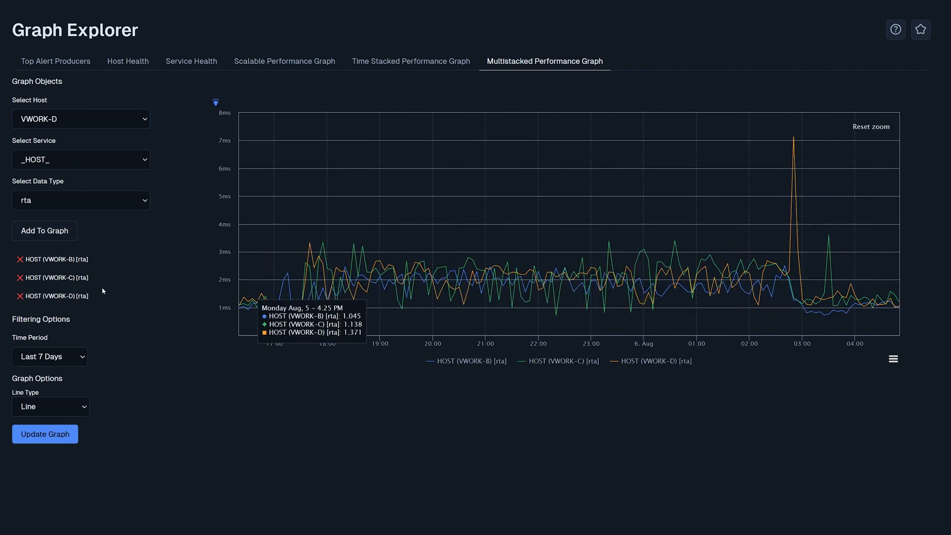
mouse_move(99, 130)
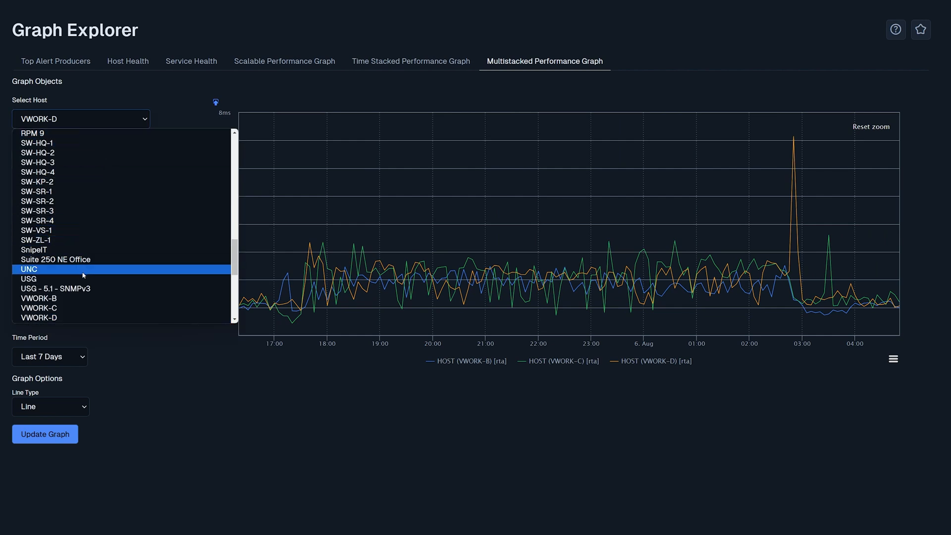
Add USG Port_1-LAN Bandwidth and Ping rta series and redraw over the full 7-day range
left_click(27, 278)
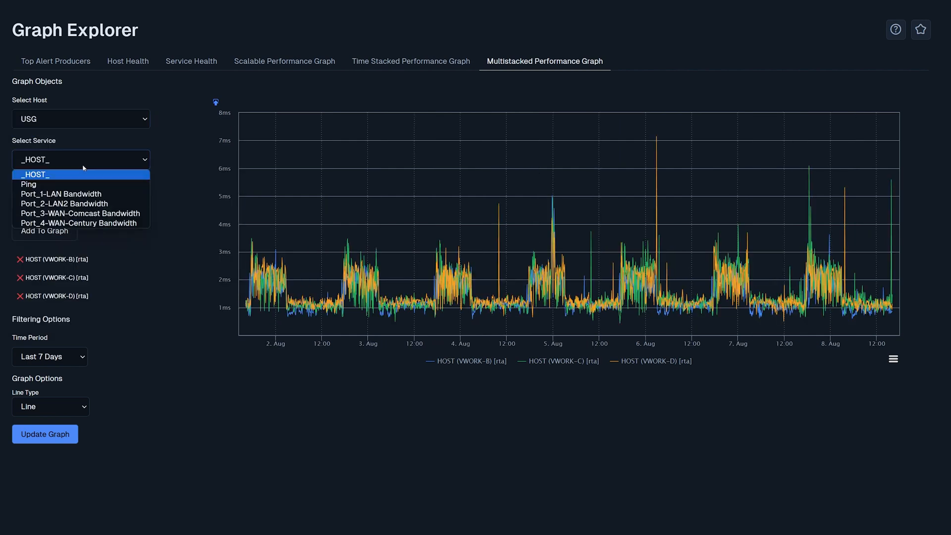
left_click(61, 193)
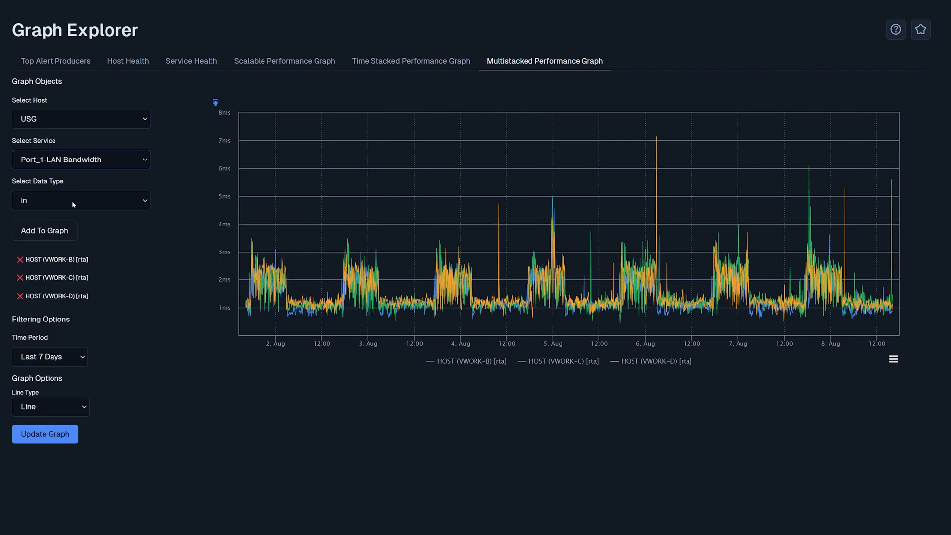
left_click(43, 231)
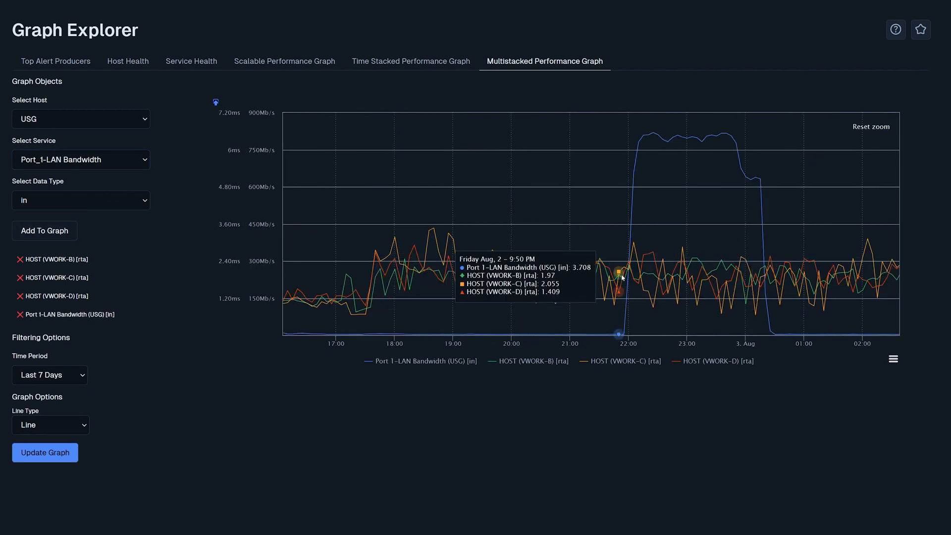
mouse_move(715, 249)
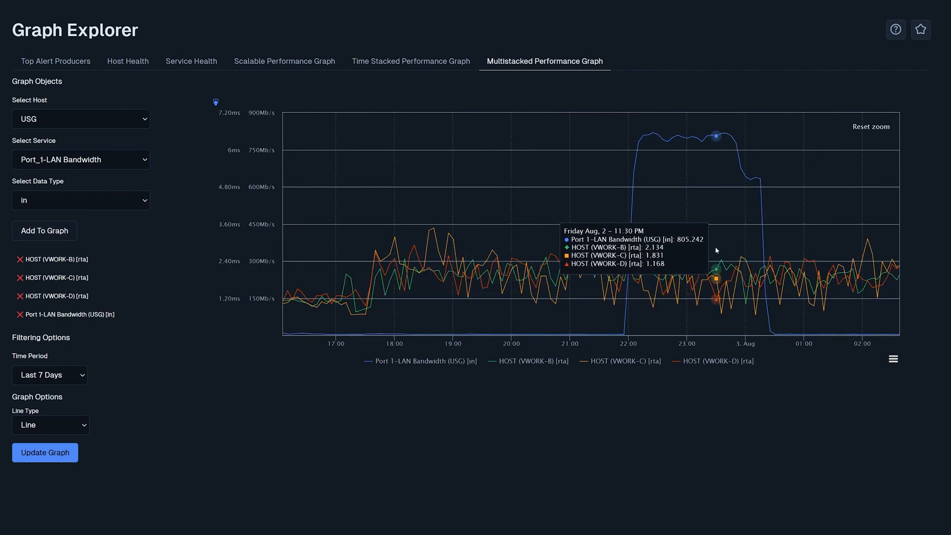
left_click(870, 127)
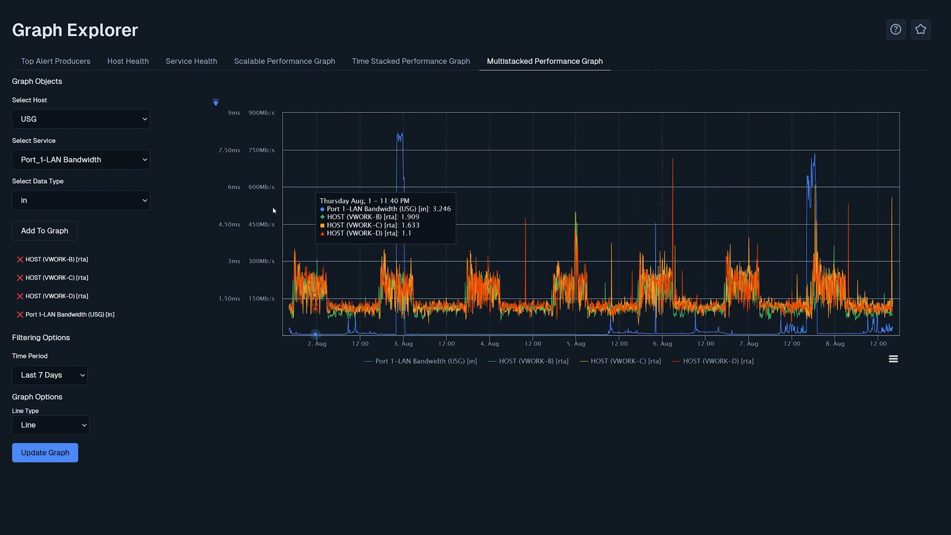
left_click(80, 159)
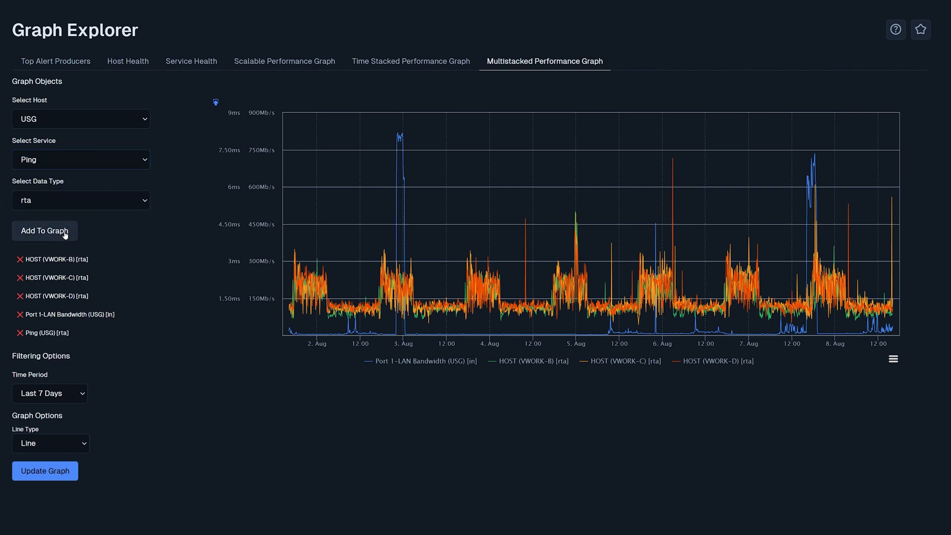
left_click(45, 231)
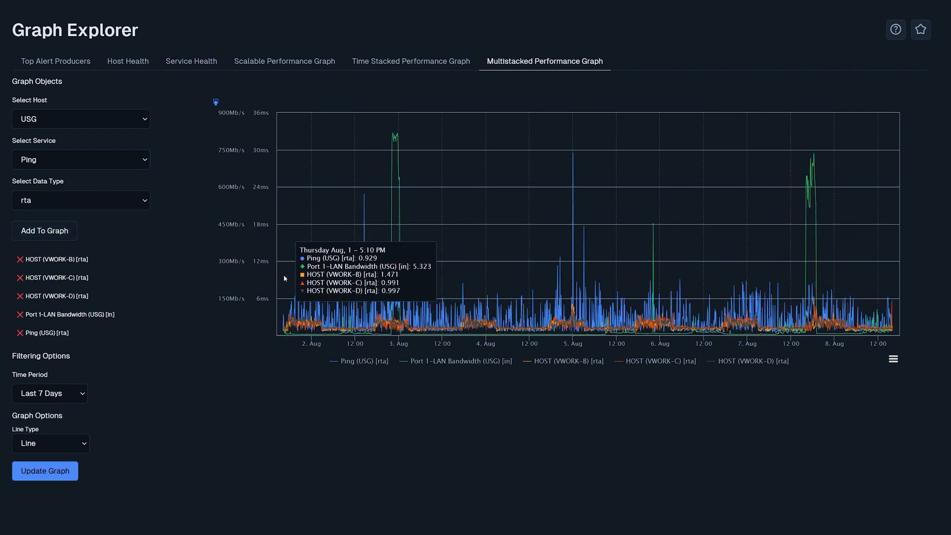